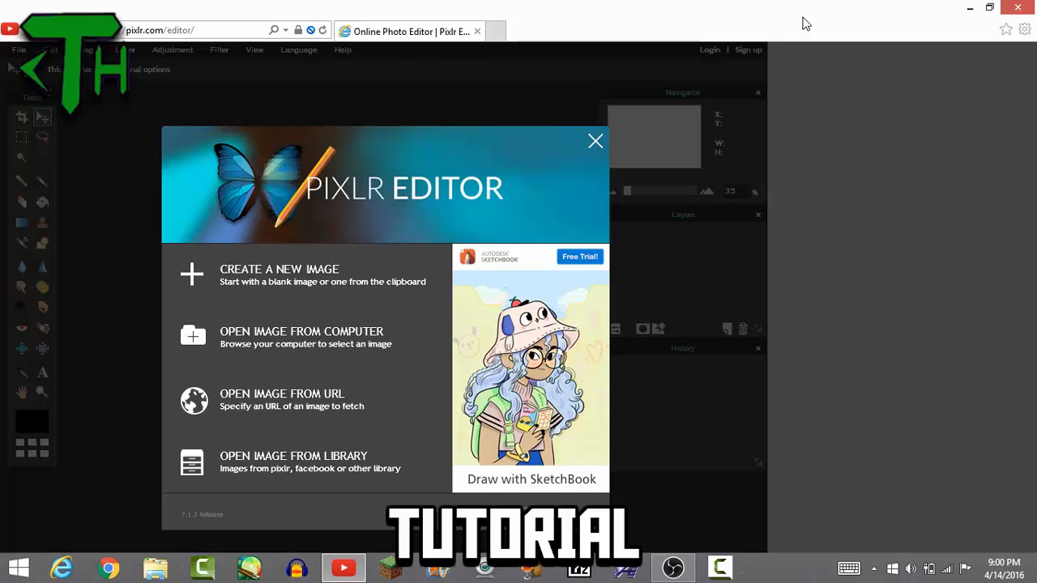
mouse_move(455, 157)
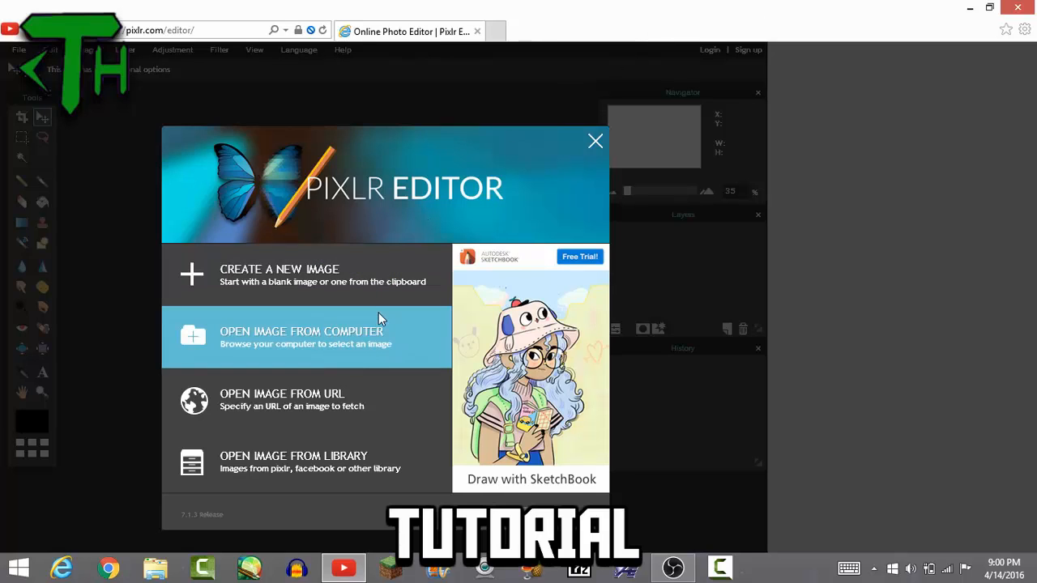
mouse_move(377, 330)
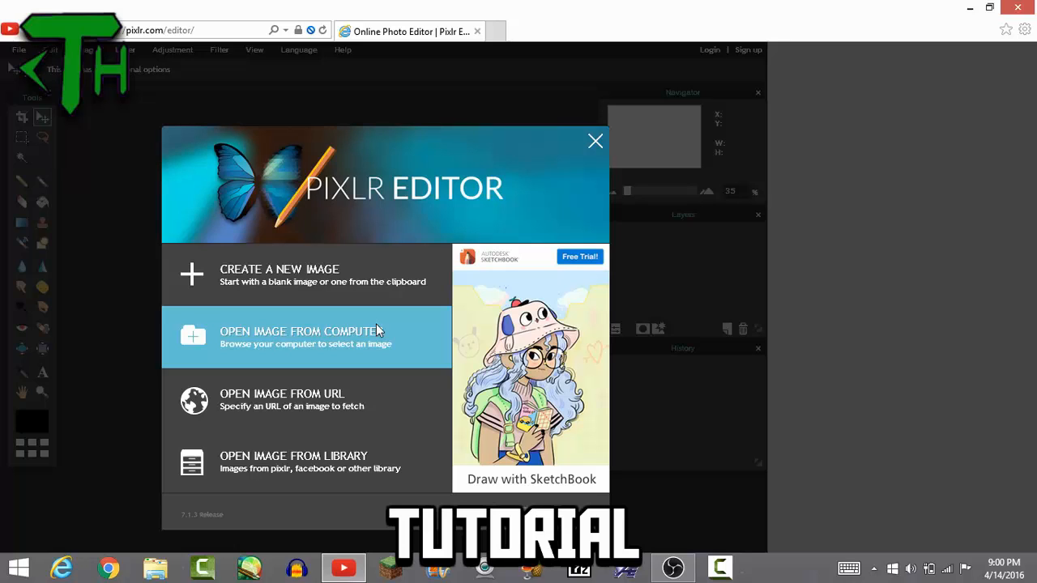
Browse the computer into the __backgrounds folder to view the project background images.
left_click(300, 336)
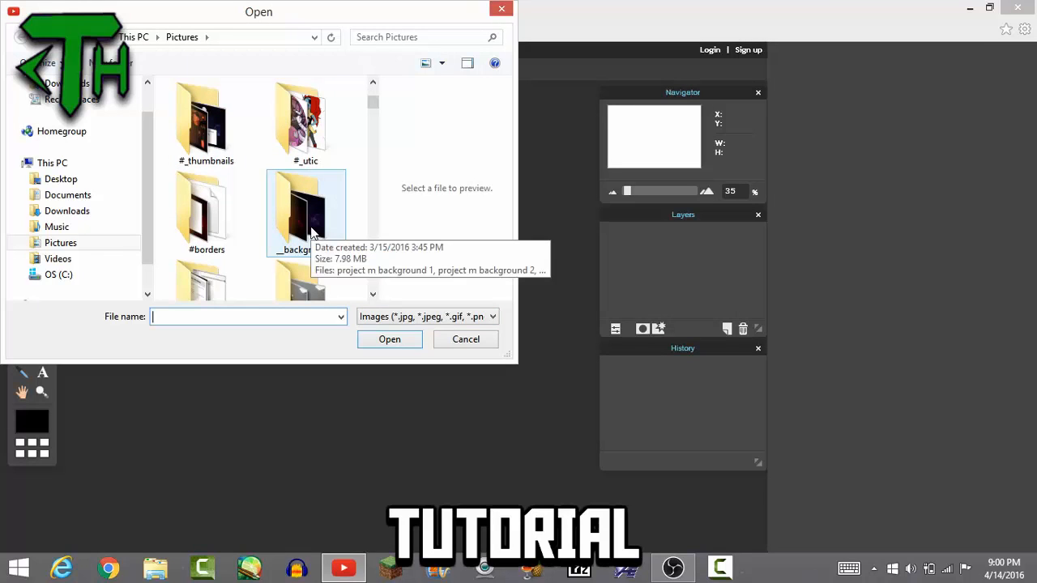
mouse_move(306, 213)
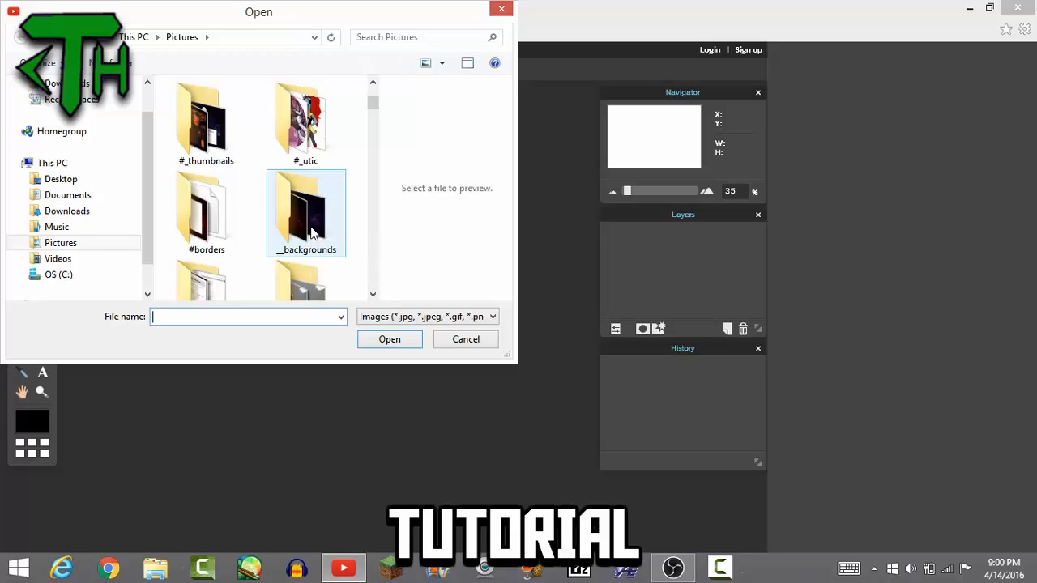
double_click(306, 213)
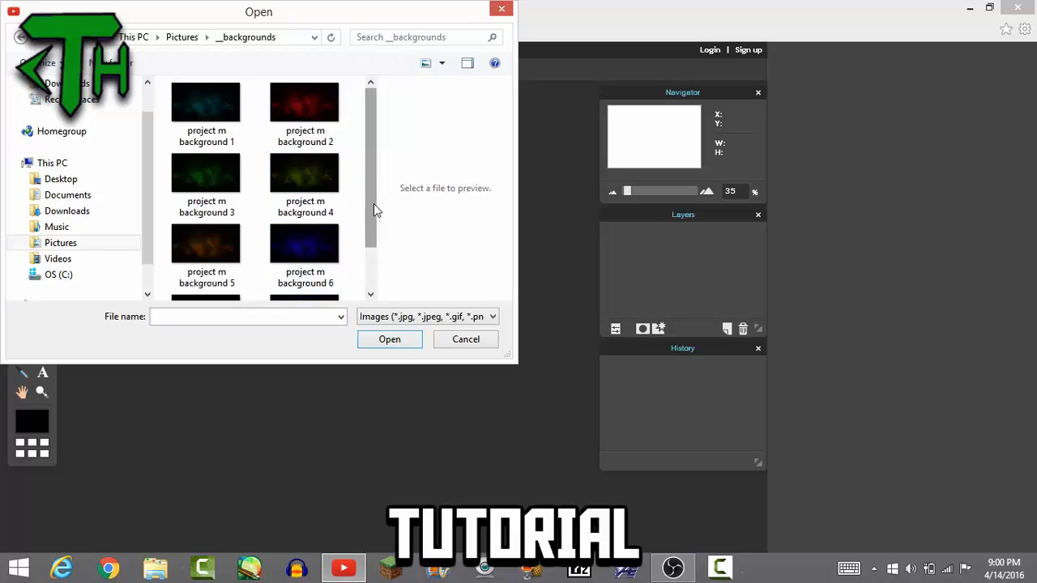
scroll("down", 3)
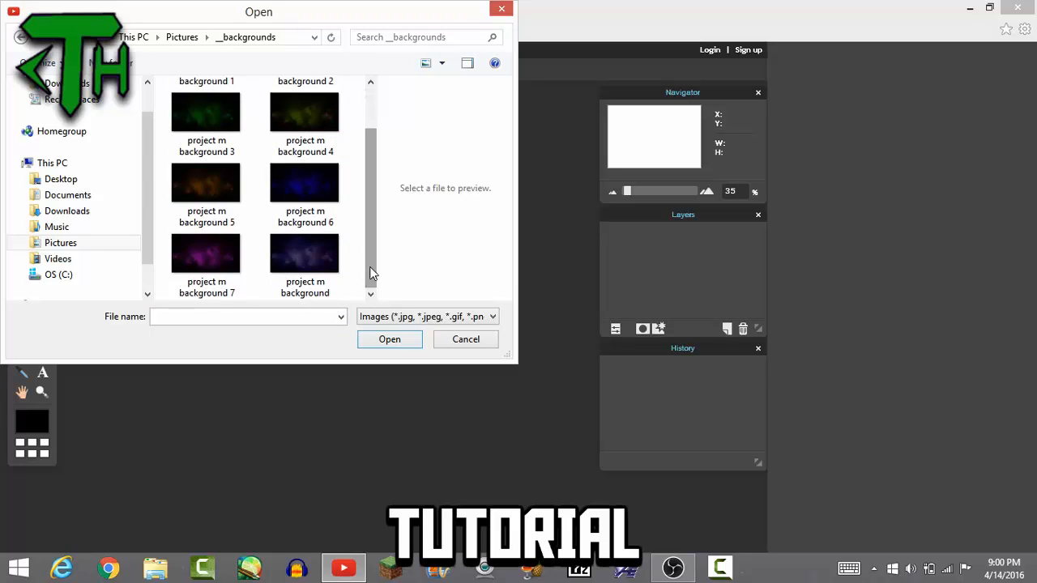
mouse_move(342, 255)
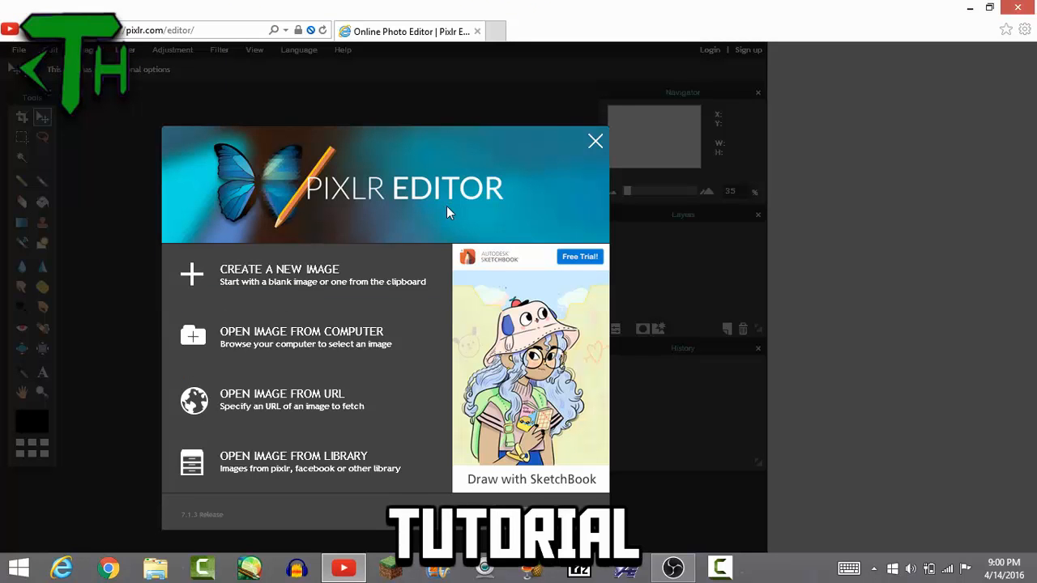
mouse_move(219, 43)
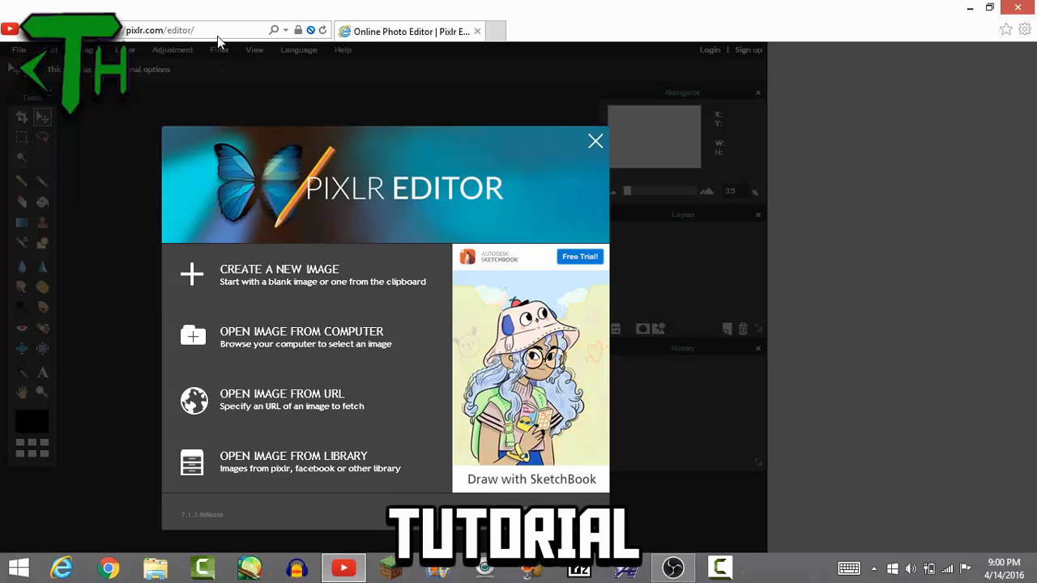
mouse_move(162, 41)
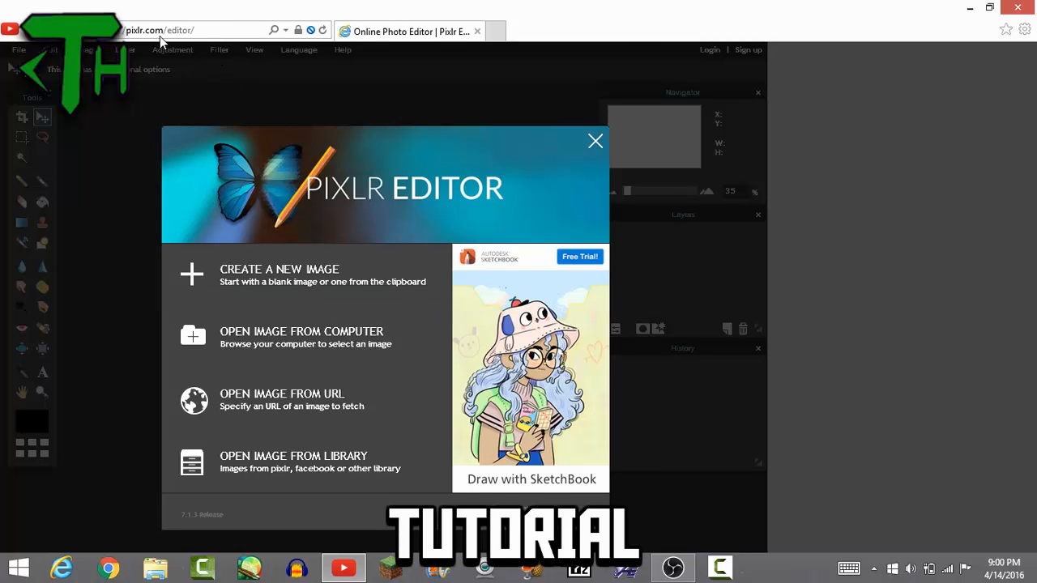
left_click(300, 336)
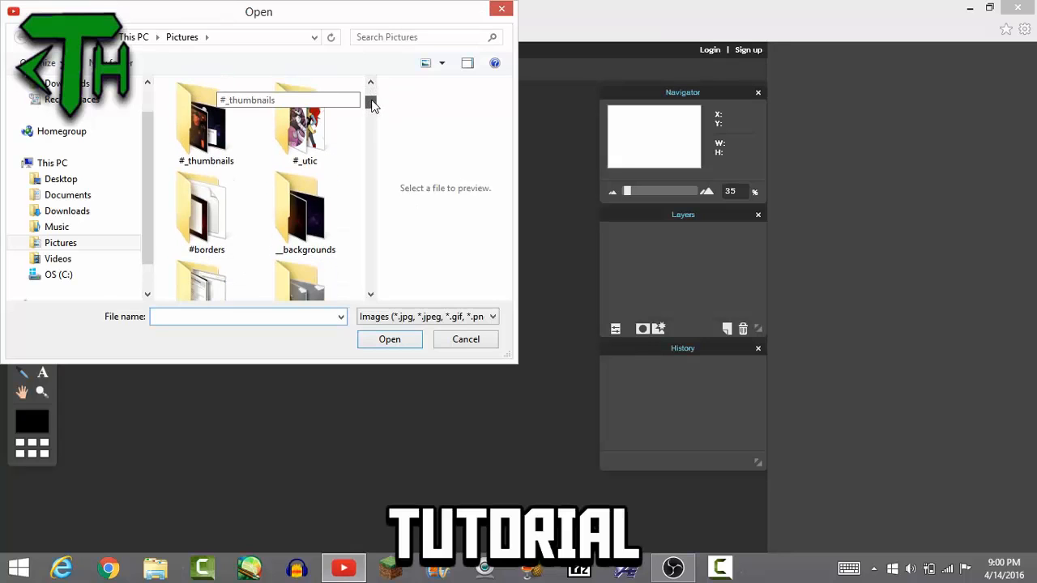
double_click(305, 210)
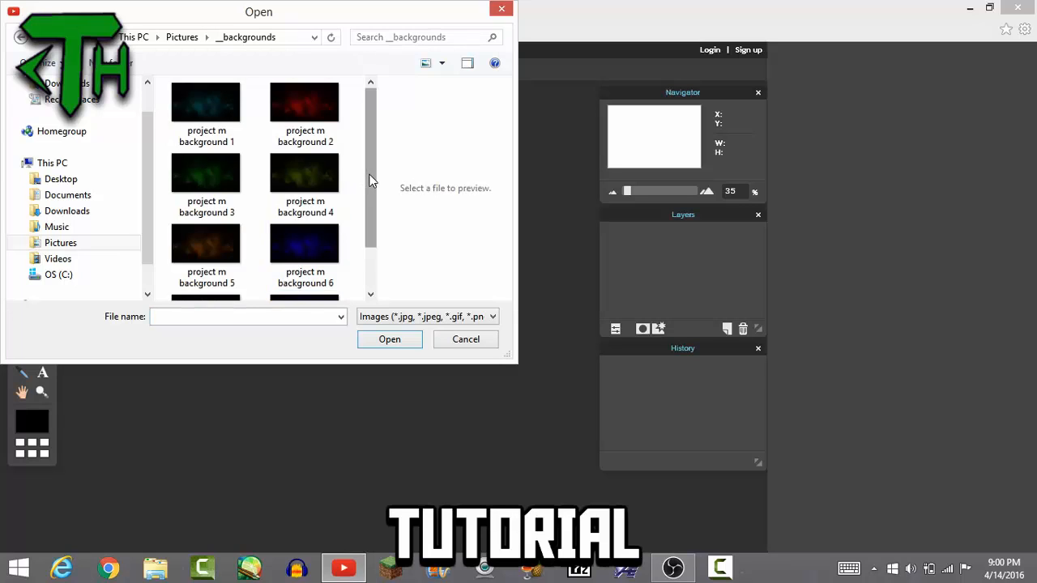
scroll("down", 3)
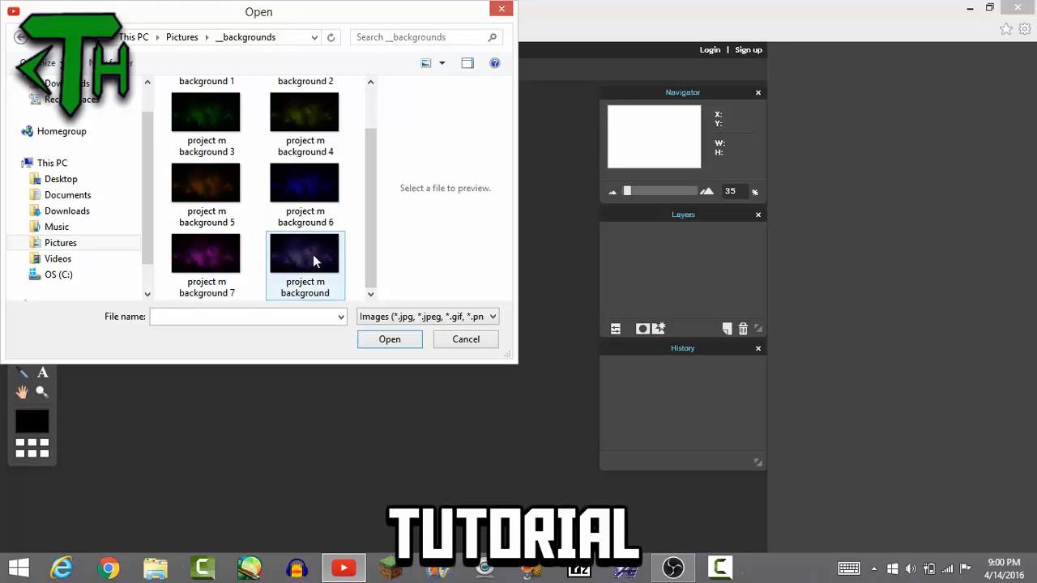
mouse_move(304, 255)
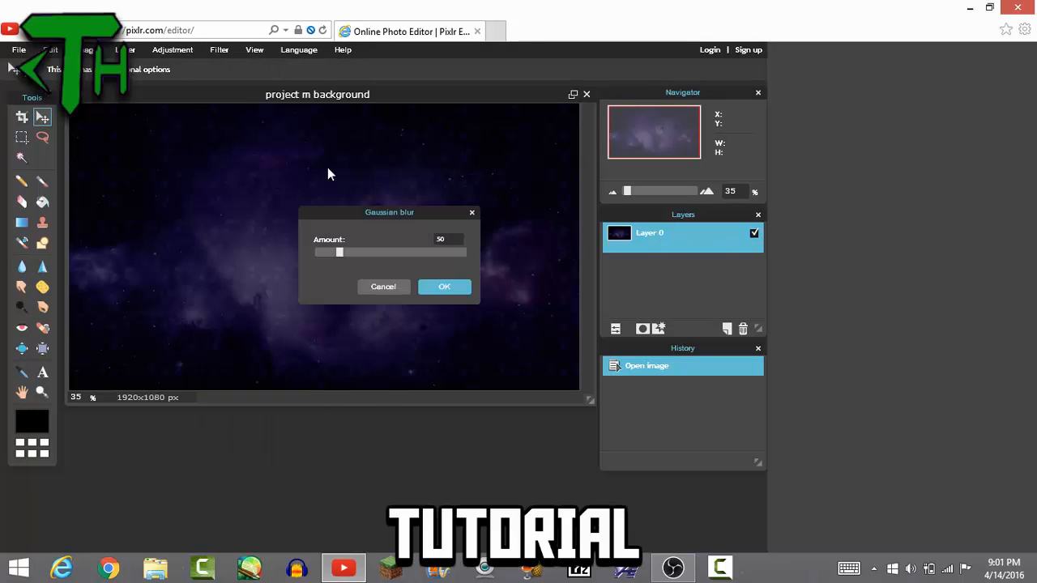
Lower the Gaussian blur amount gradually to about 11 and apply it.
left_click_drag(339, 252, 320, 252)
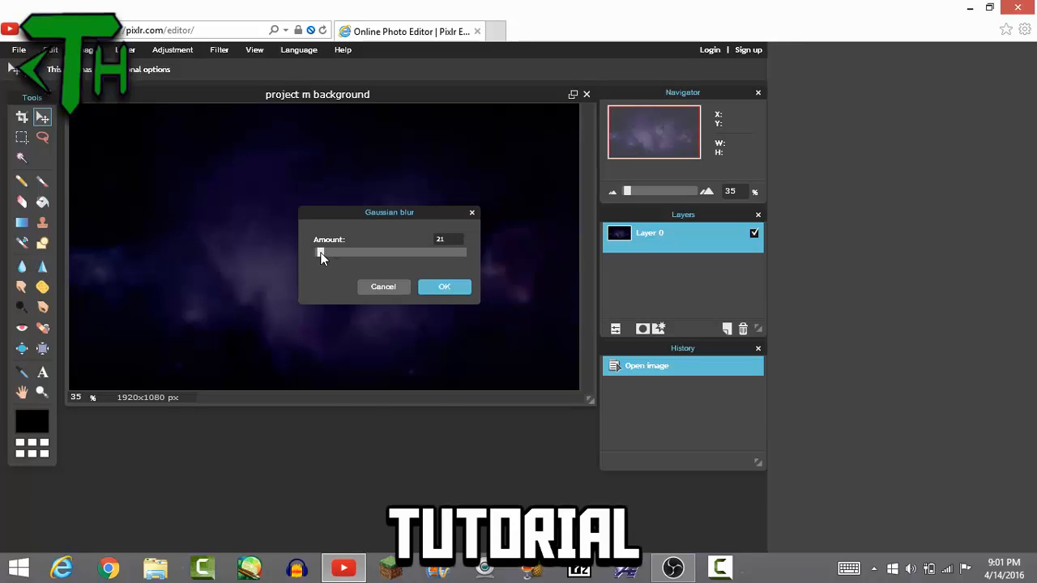
left_click_drag(322, 253, 319, 253)
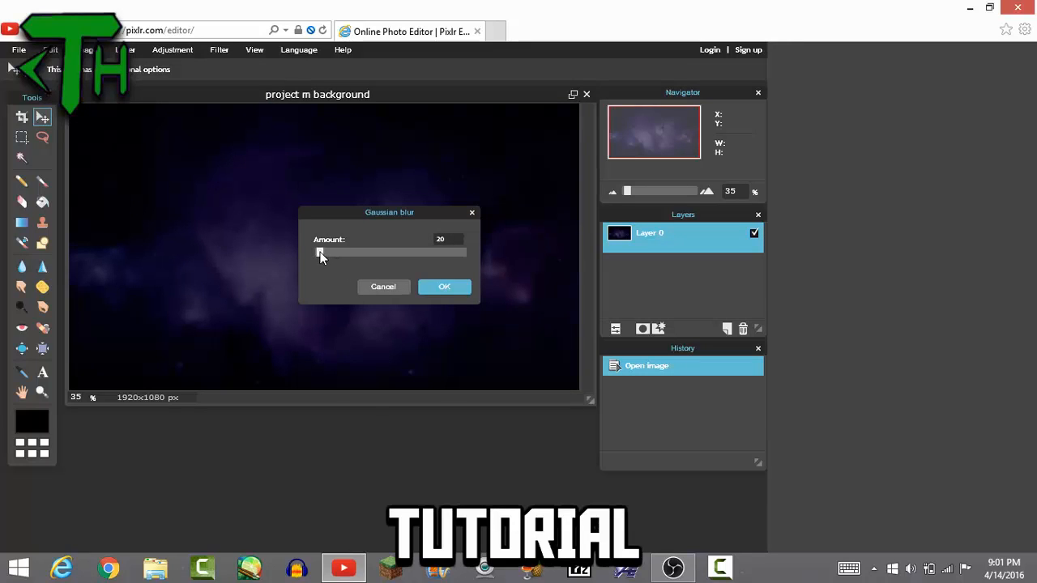
left_click_drag(320, 251, 317, 252)
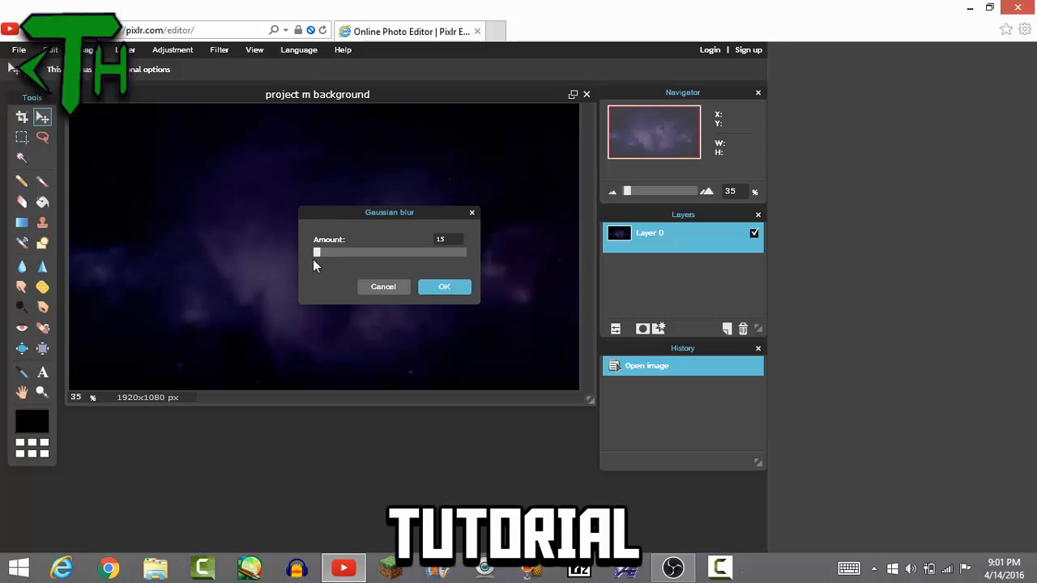
left_click_drag(317, 252, 313, 252)
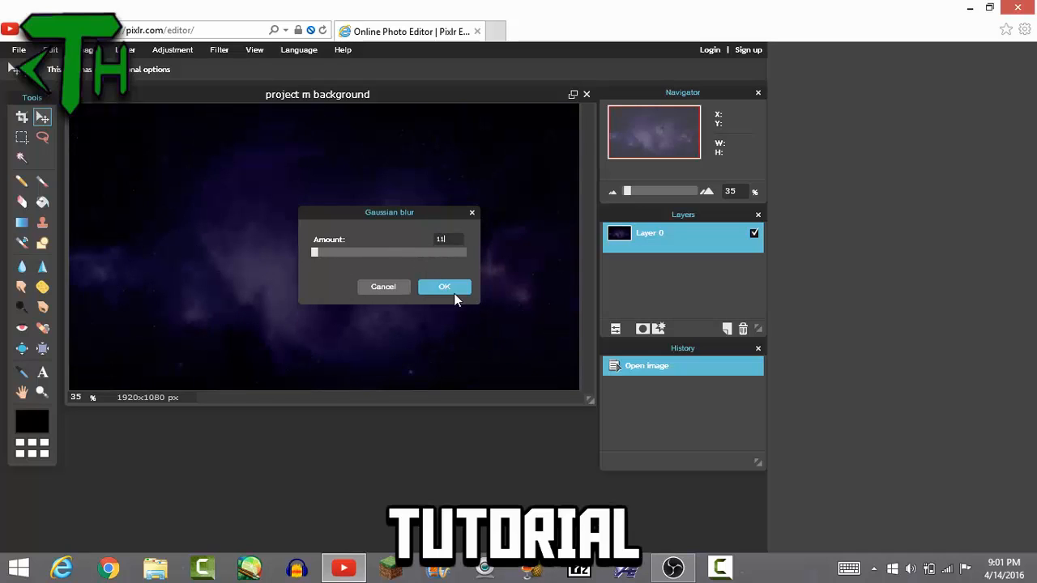
left_click(444, 286)
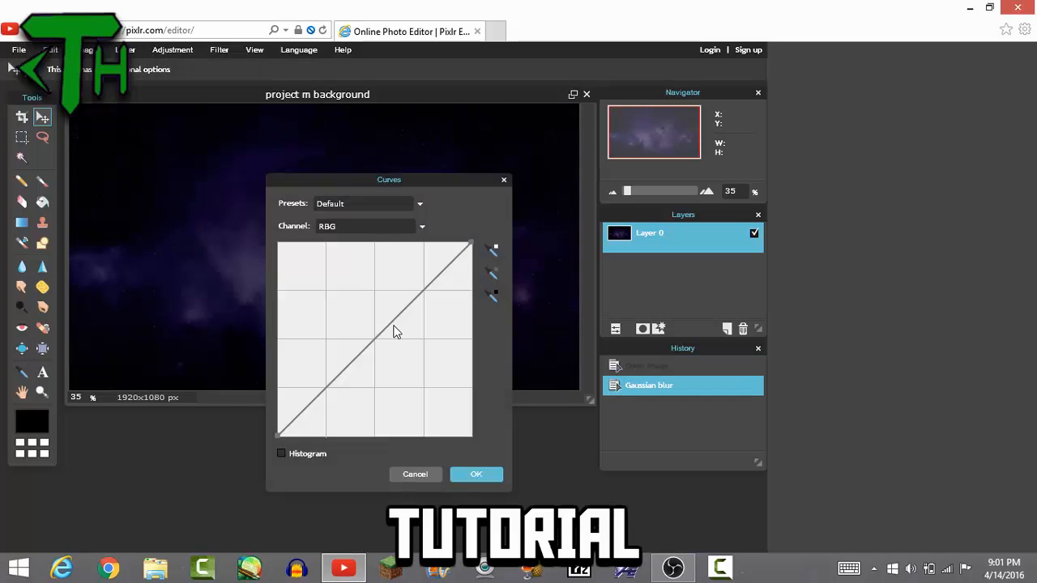
Raise the RGB curve's midtones upward and apply the brightening.
left_click_drag(397, 330, 371, 318)
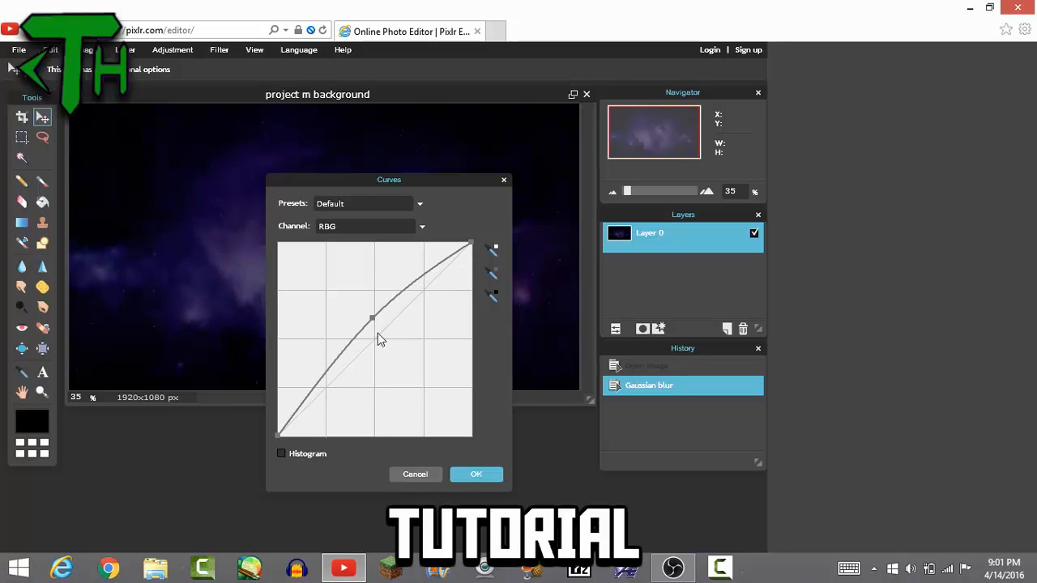
left_click(477, 474)
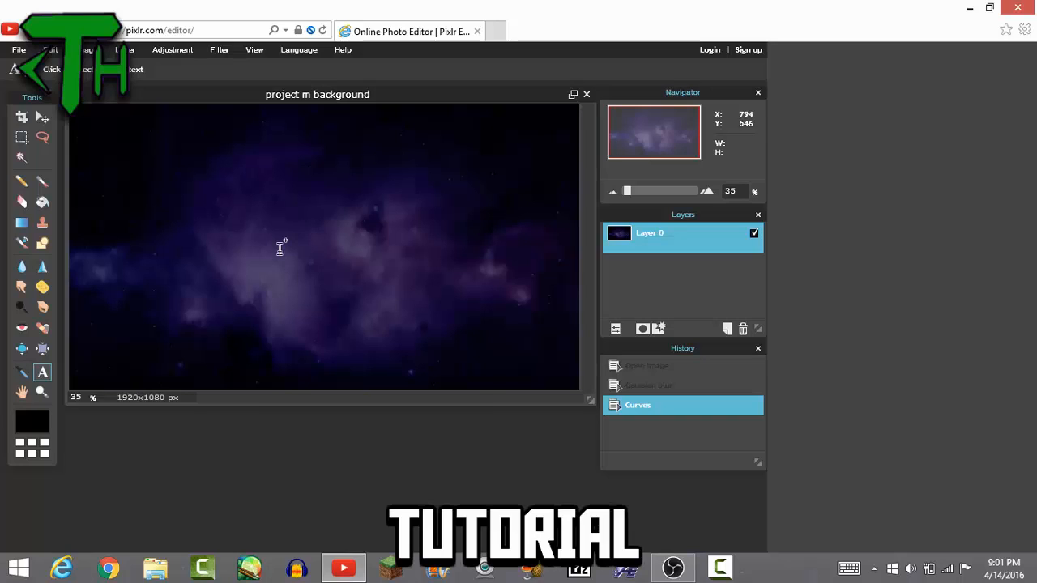
Place a white text block above the canvas middle and type THUMBNAIL in capitals.
left_click(284, 237)
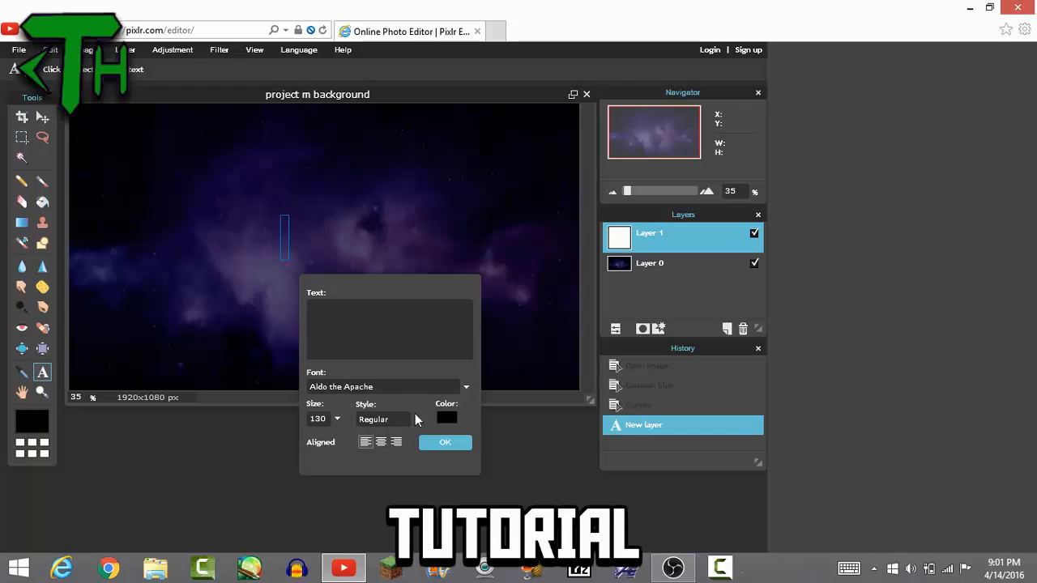
left_click(446, 417)
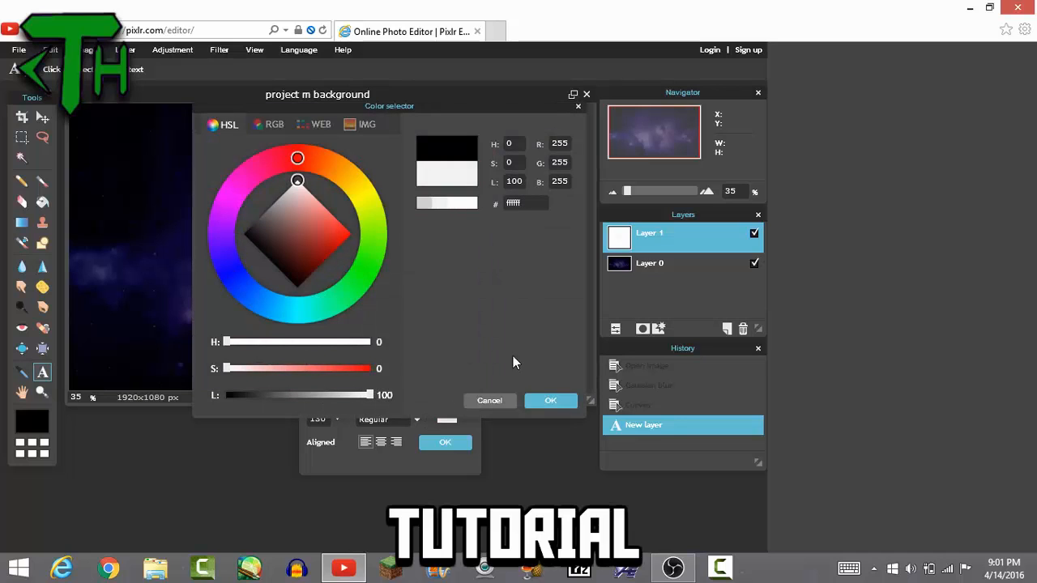
left_click(550, 400)
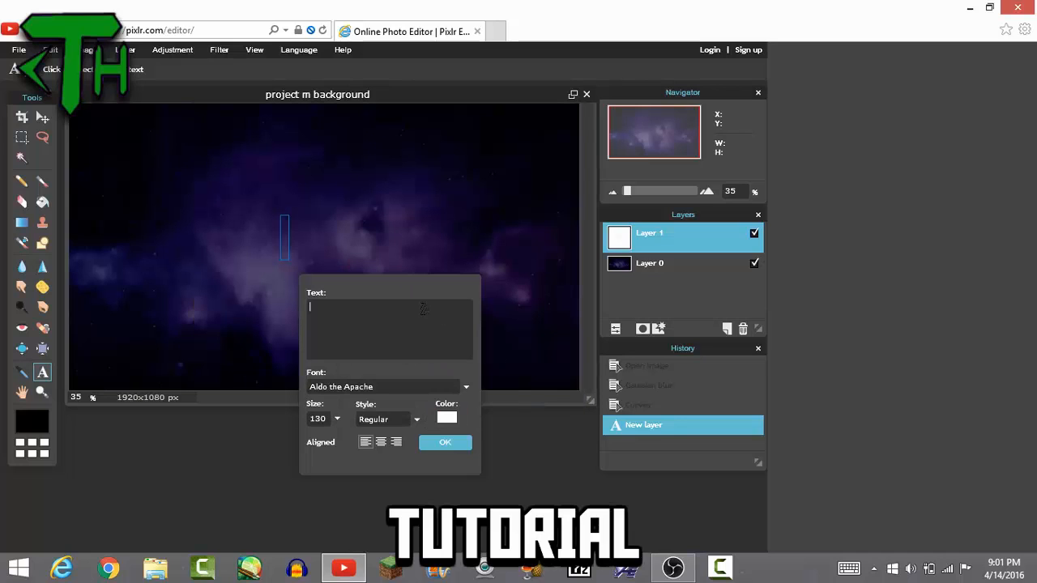
type("Thu")
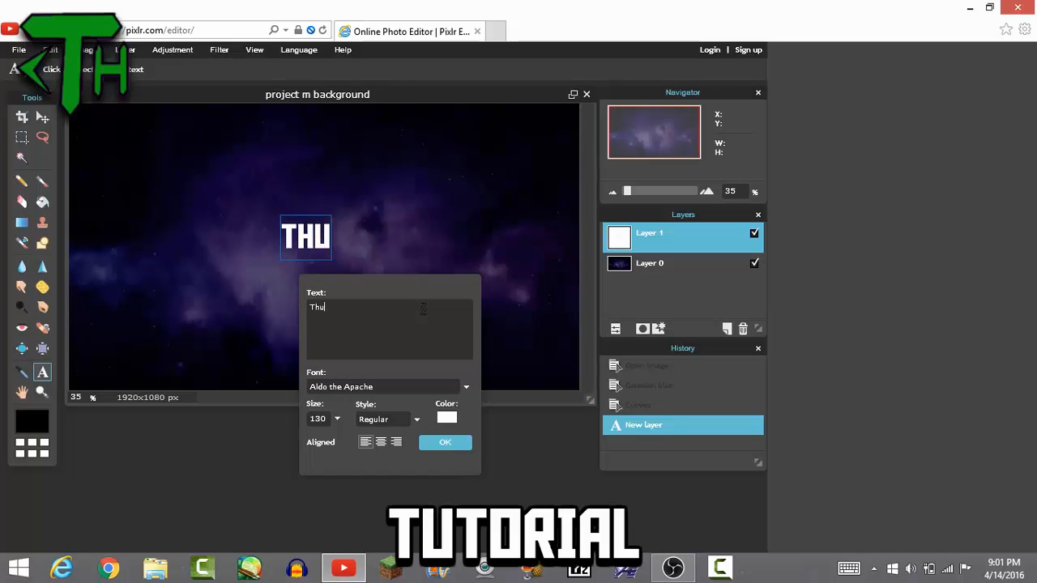
type("mbnail")
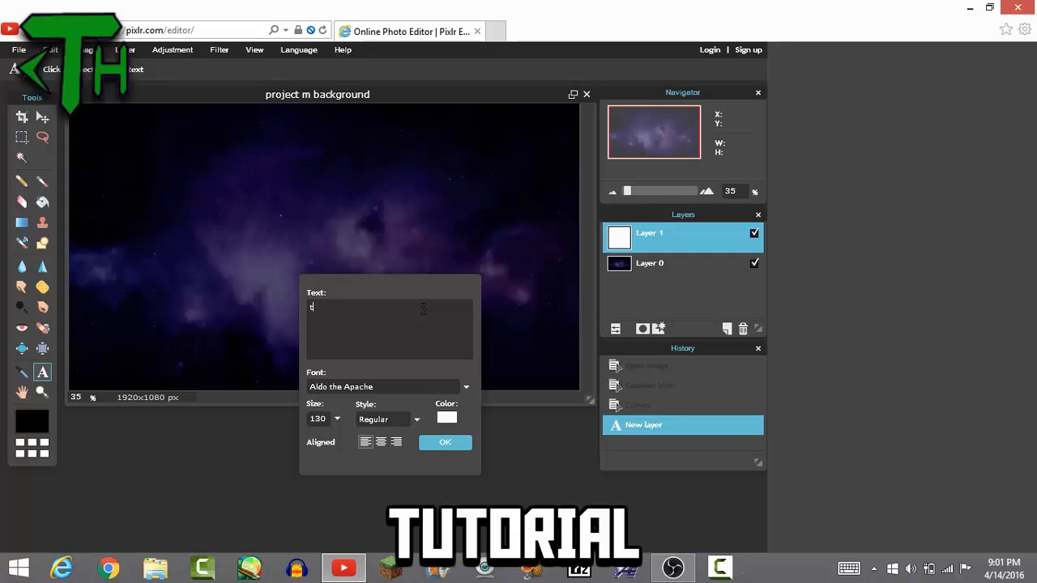
type("thumbnai")
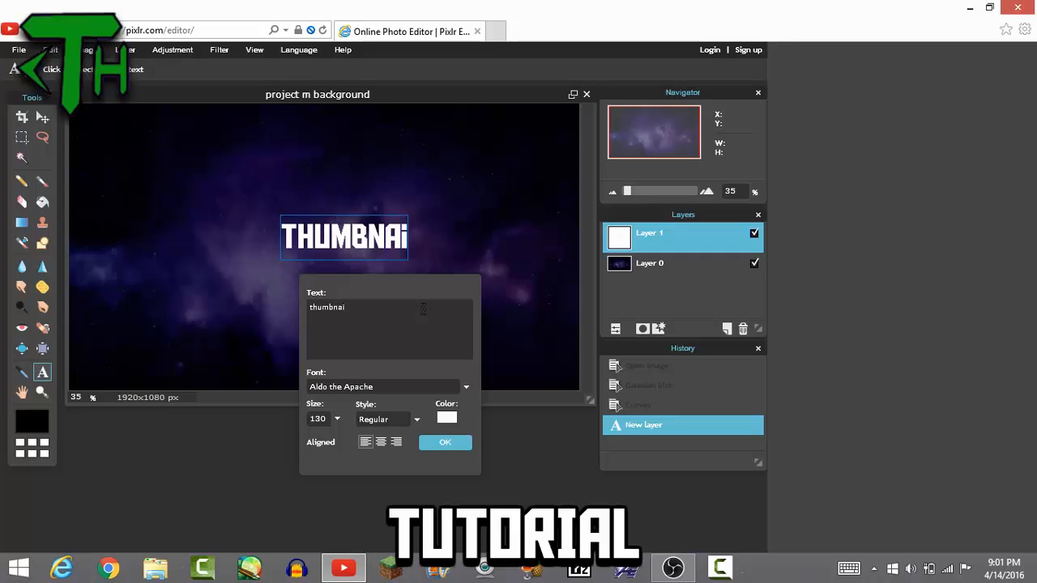
key("Backspace")
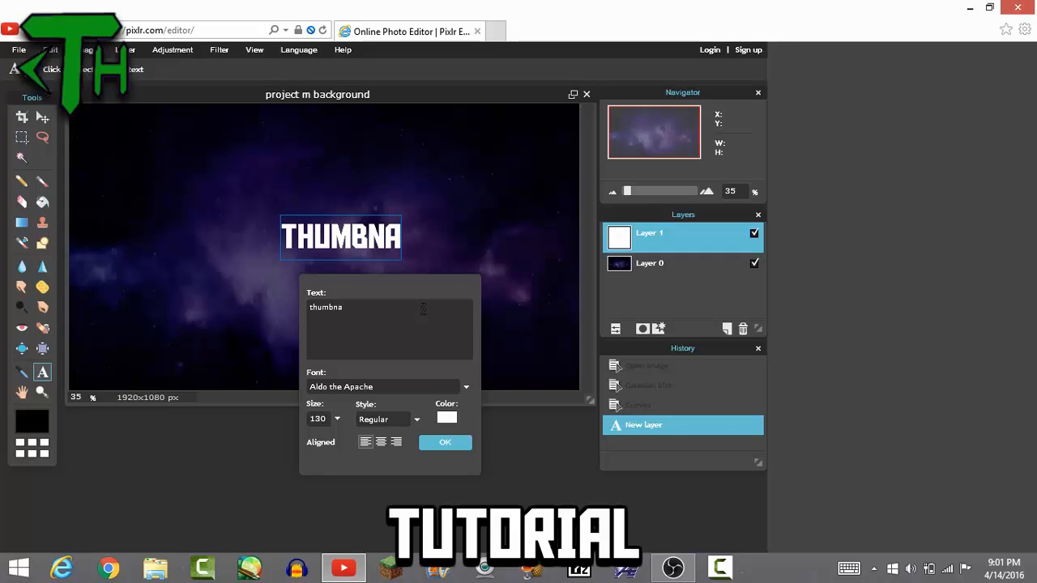
type("il")
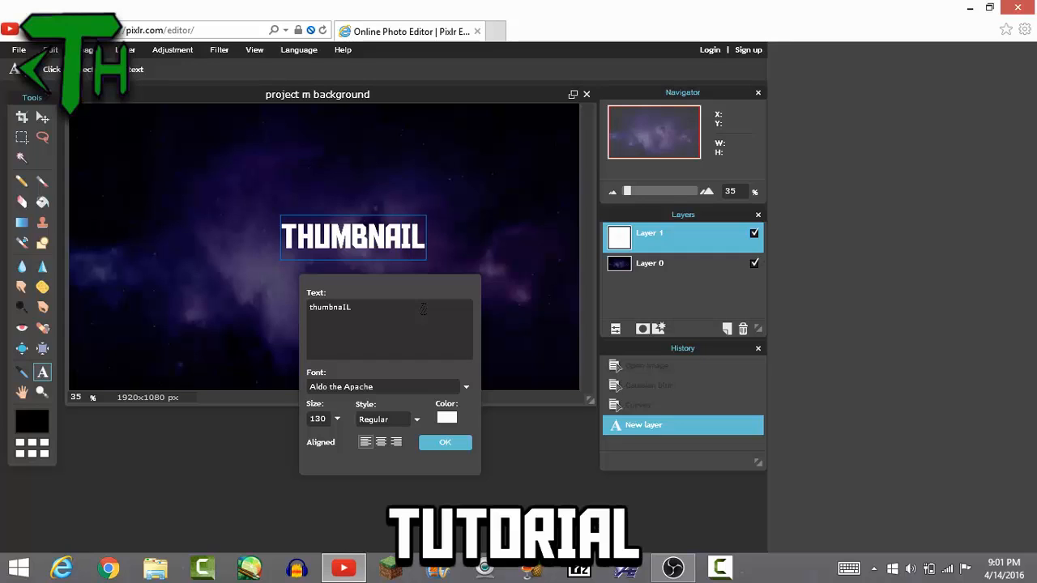
type("THUMBNA")
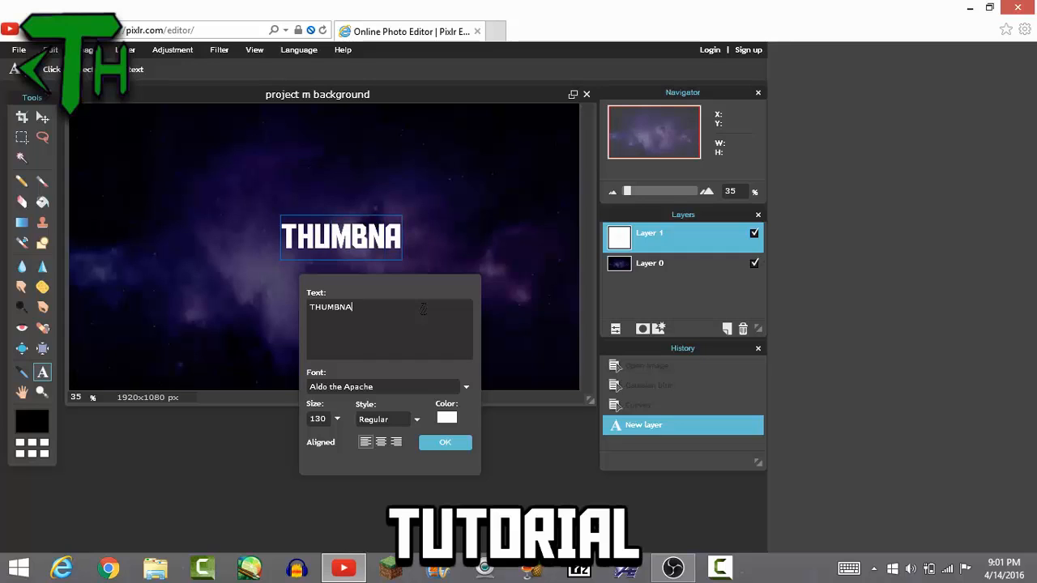
type("IL")
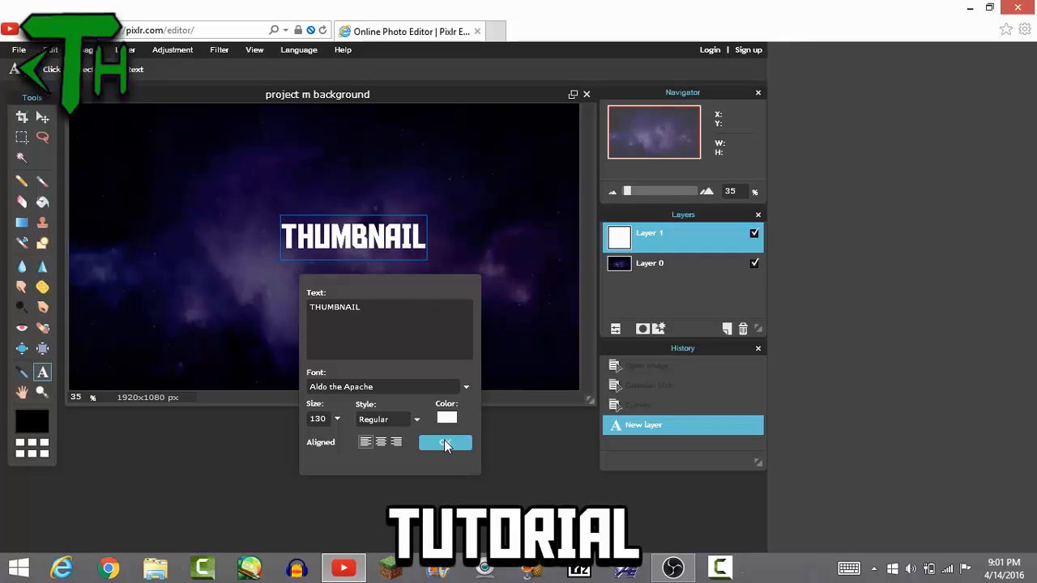
Start a second text block below THUMBNAIL reading TUTORIAL, coloured white.
left_click(444, 443)
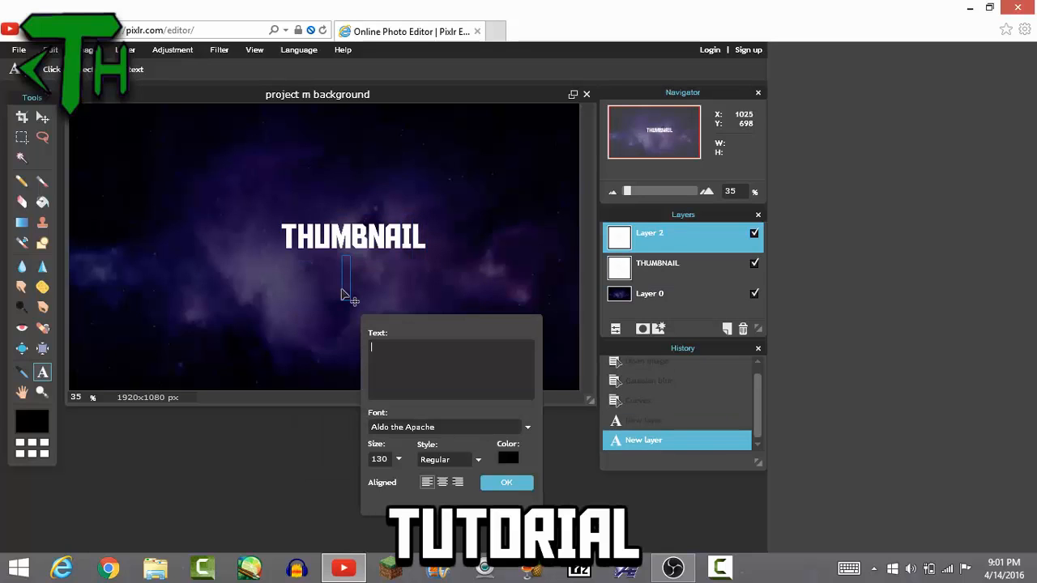
type("TUTORIA")
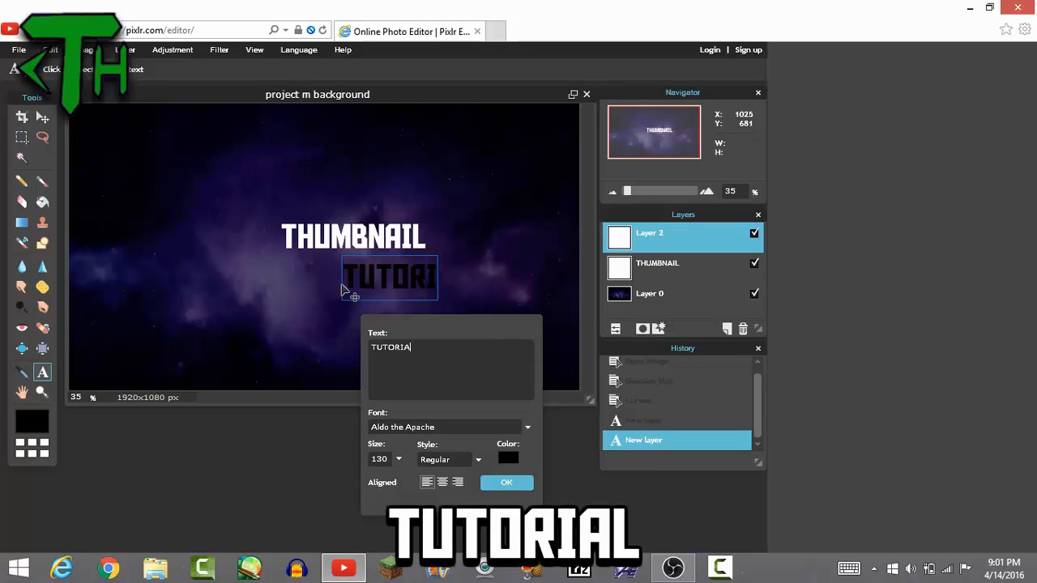
left_click(508, 457)
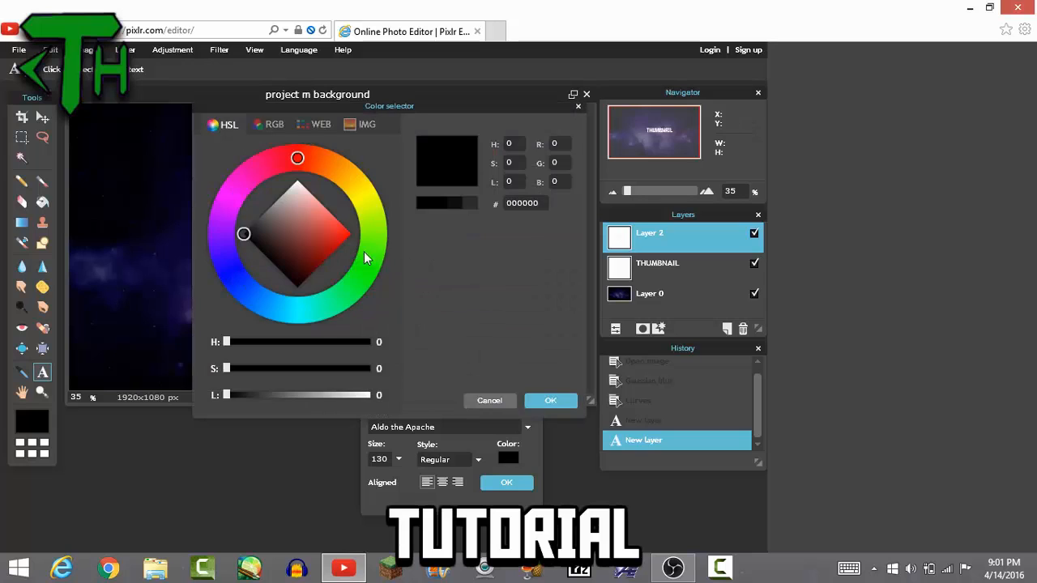
left_click(550, 400)
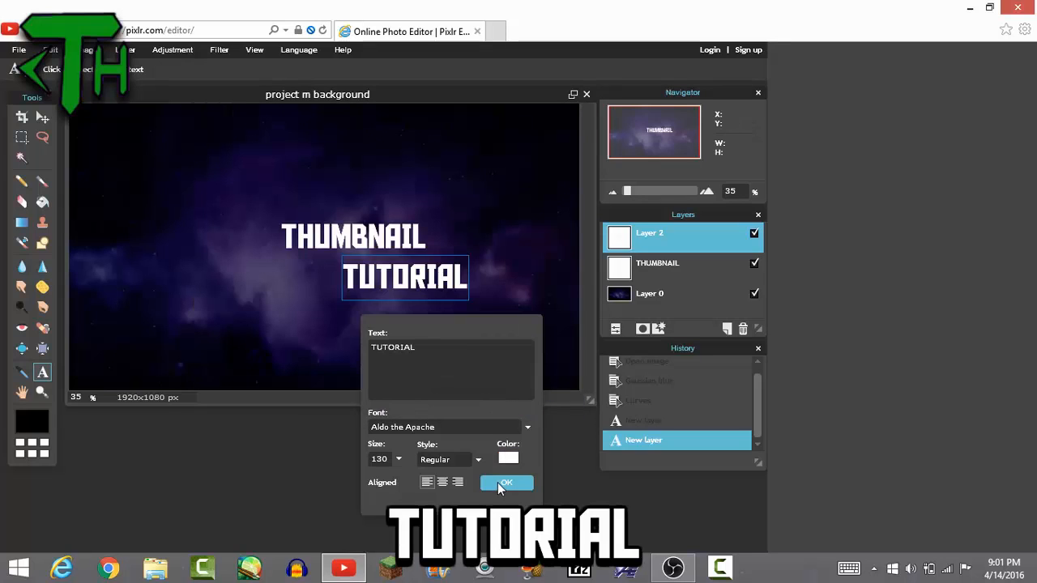
Confirm TUTORIAL and give THUMBNAIL a dark outer glow, hardness 10 and size 35.
left_click(505, 483)
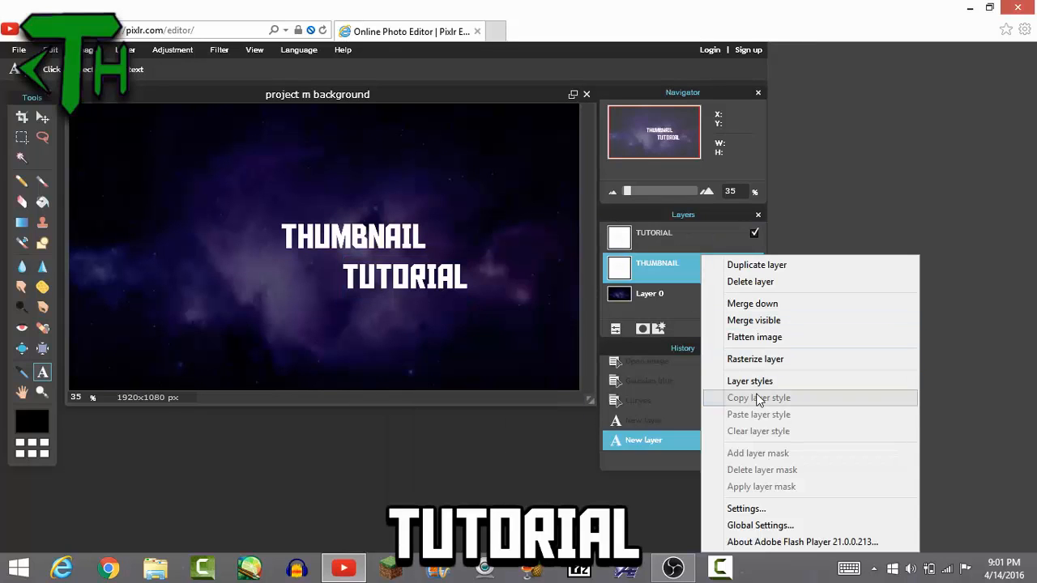
left_click(749, 380)
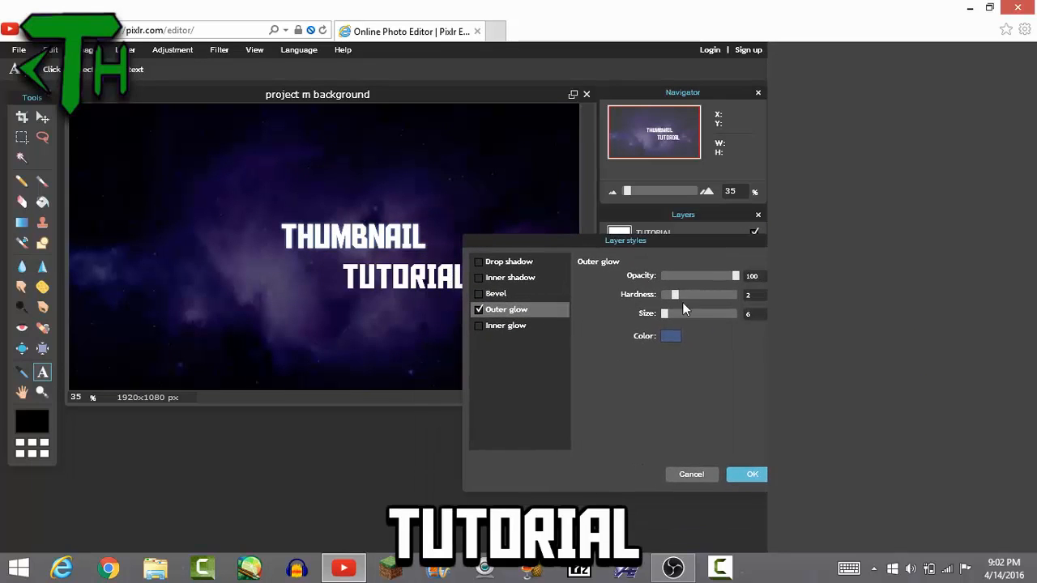
left_click_drag(675, 294, 735, 294)
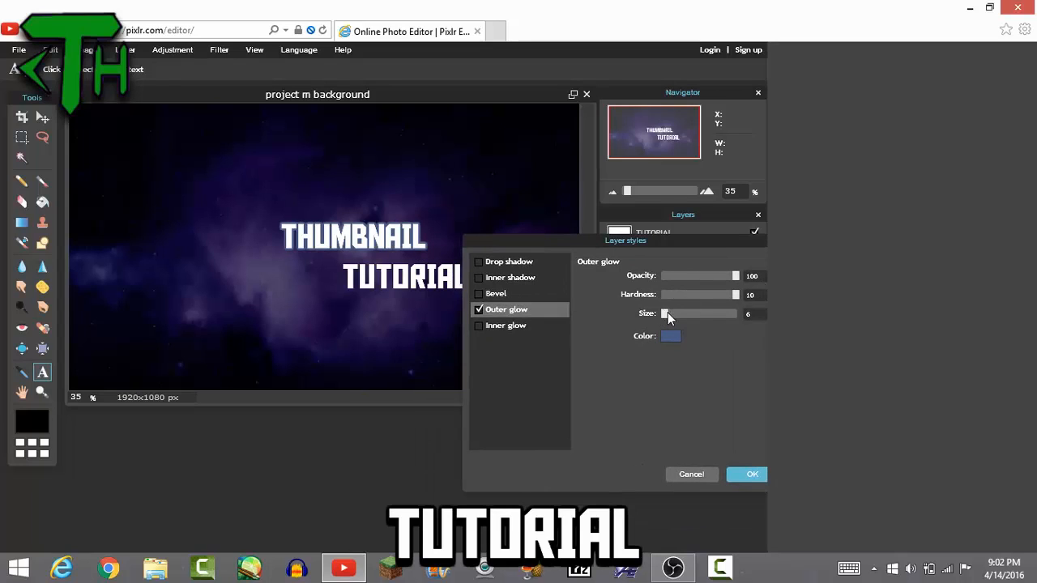
left_click_drag(664, 314, 686, 314)
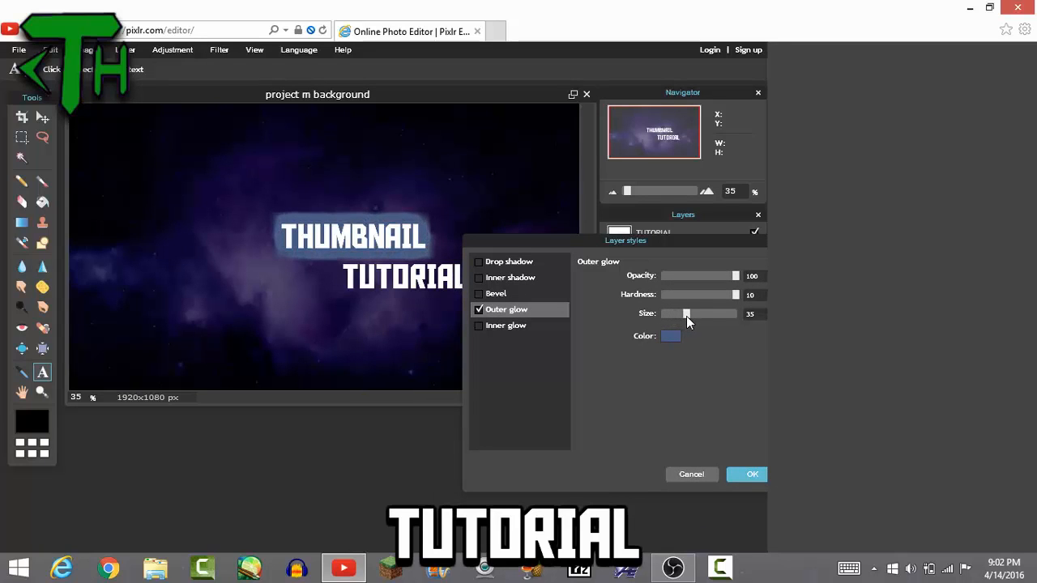
left_click(670, 336)
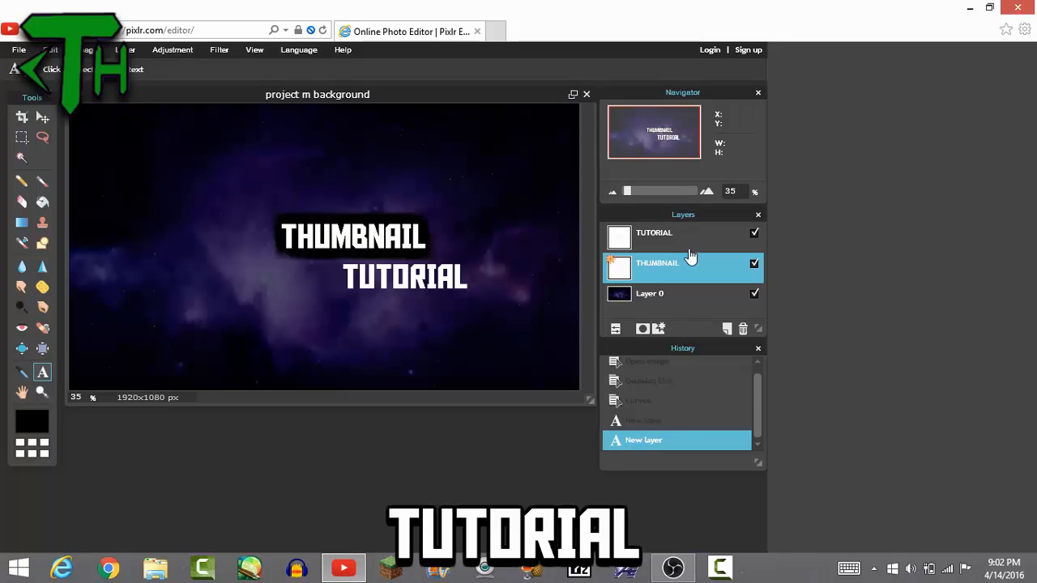
Add a black drop shadow at -90° angle to THUMBNAIL and adjust its size.
right_click(656, 262)
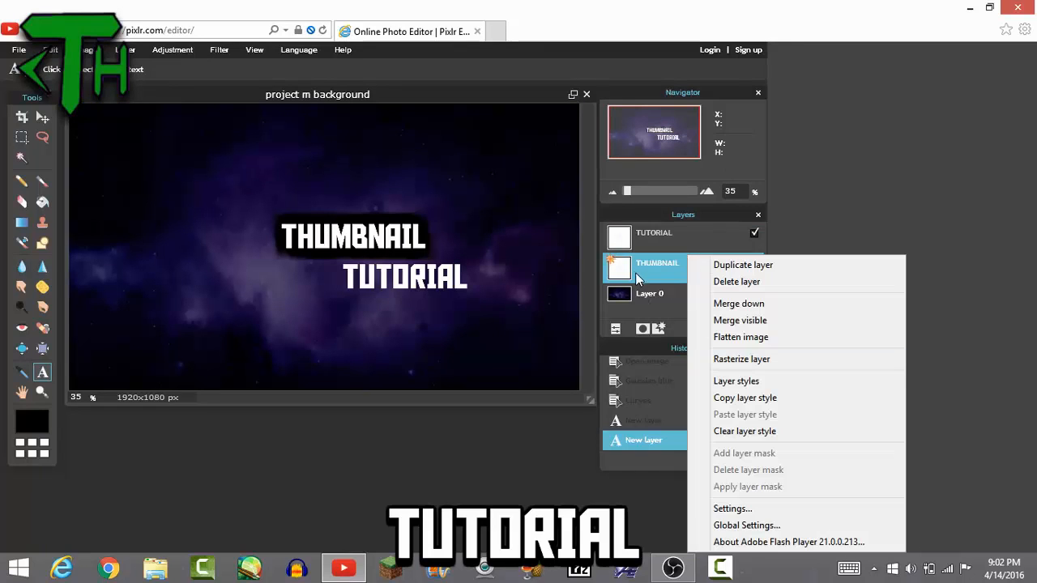
left_click(735, 381)
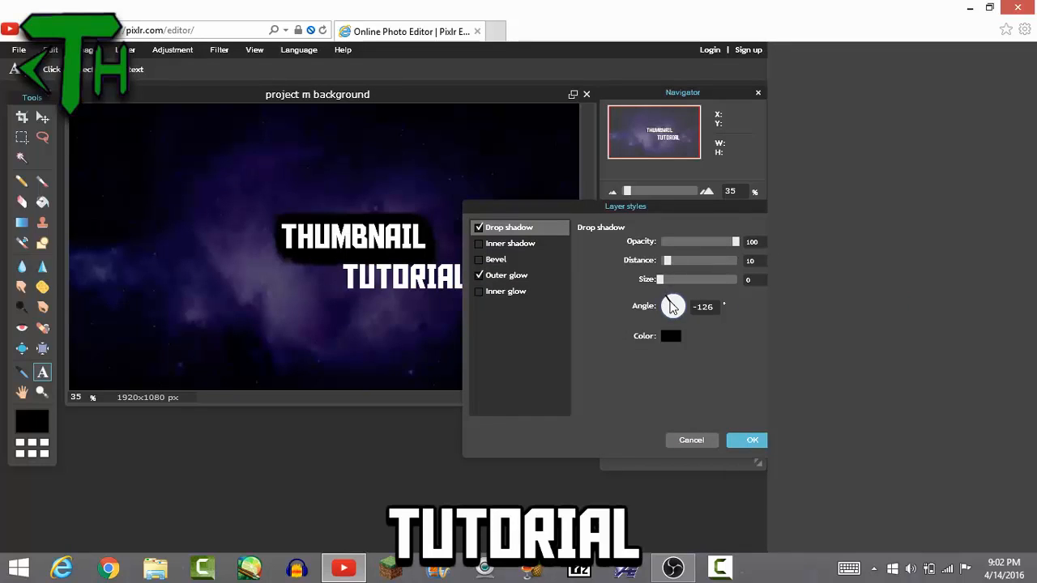
left_click_drag(672, 306, 673, 304)
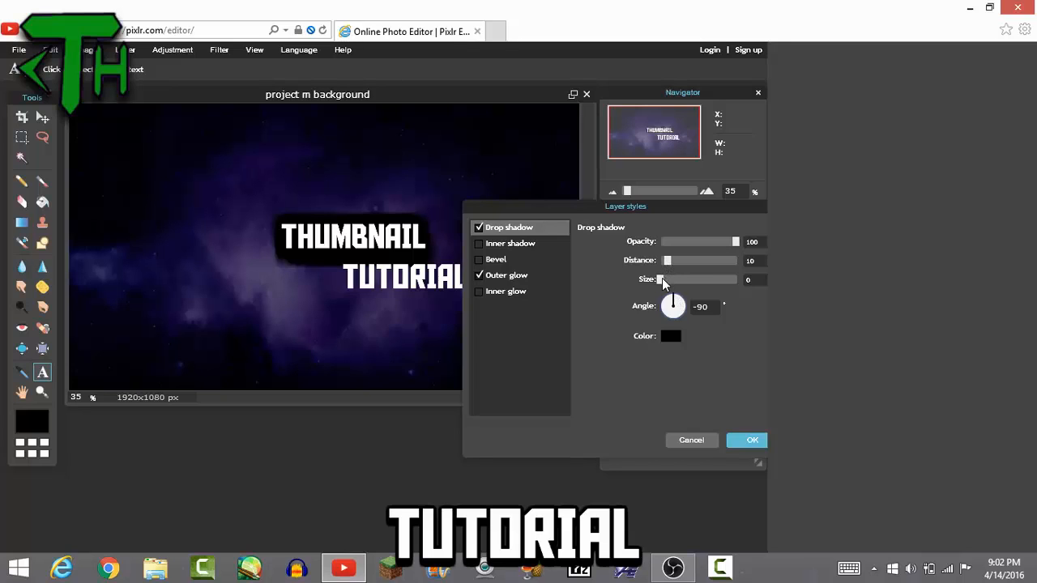
left_click_drag(663, 279, 685, 279)
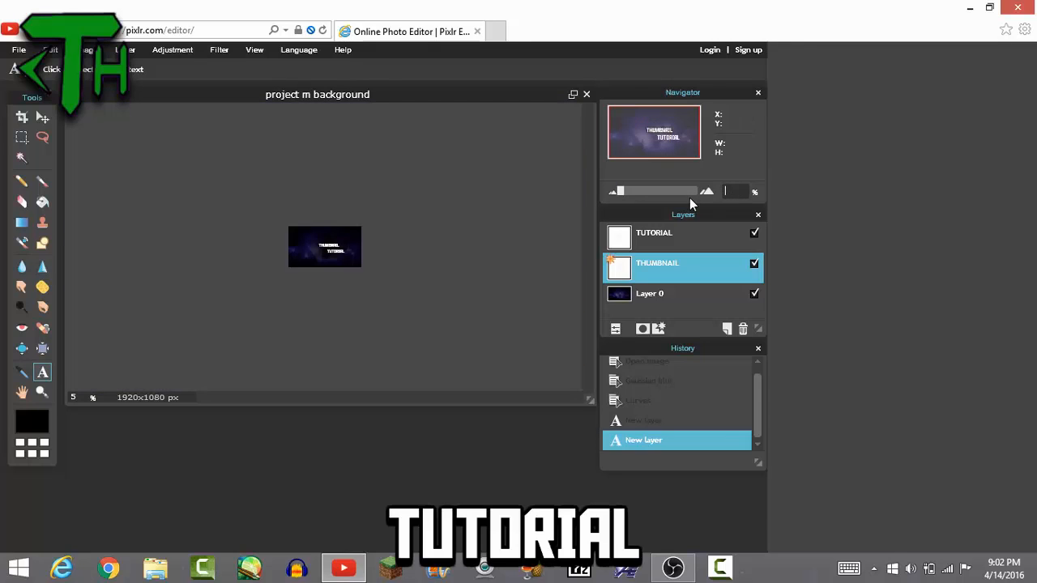
Copy THUMBNAIL's glow-and-shadow style onto TUTORIAL, then scroll the font list.
right_click(657, 263)
type("35")
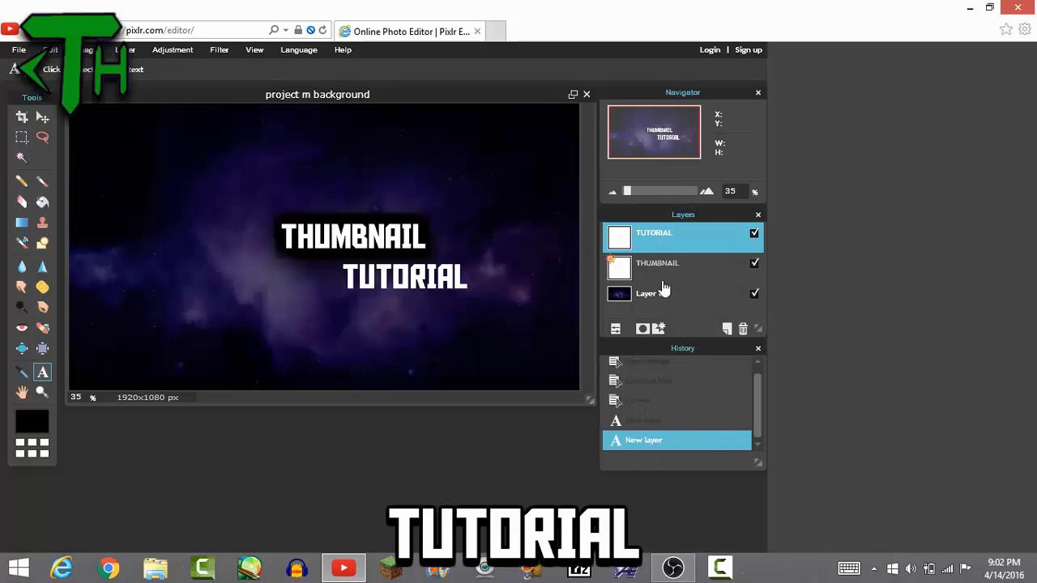
right_click(653, 233)
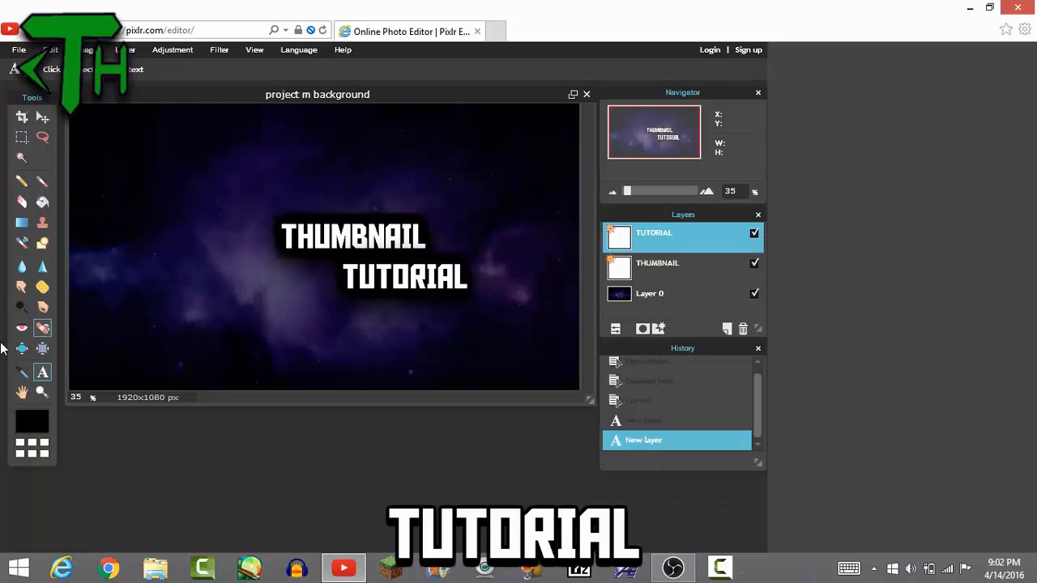
left_click(680, 268)
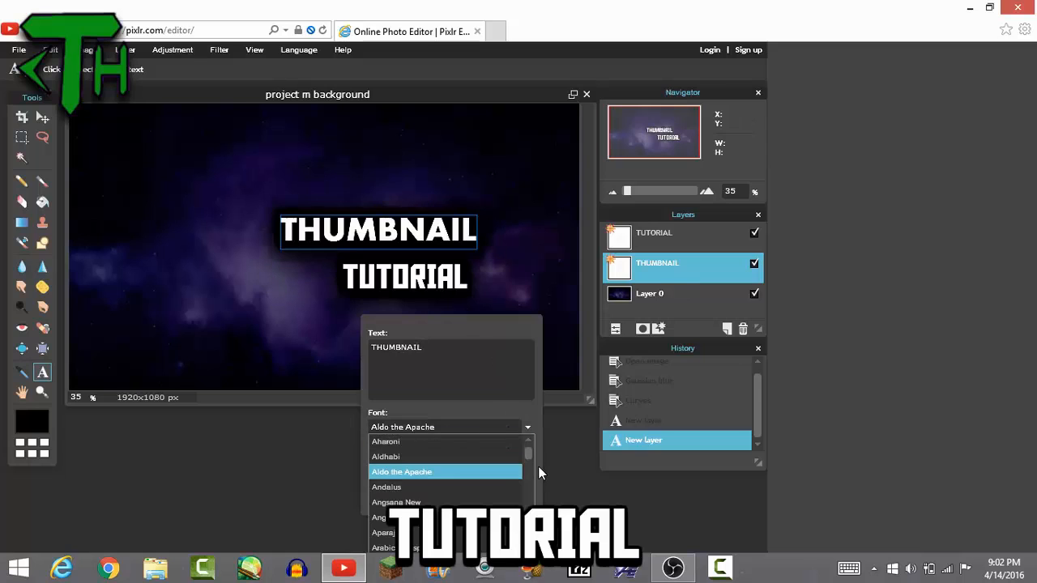
scroll("down", 3)
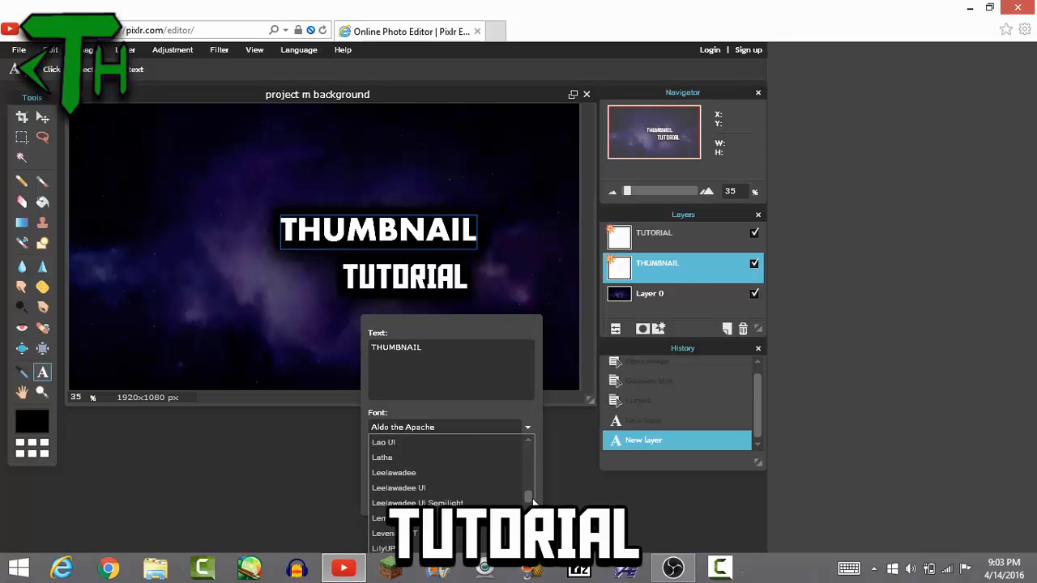
scroll("down", 3)
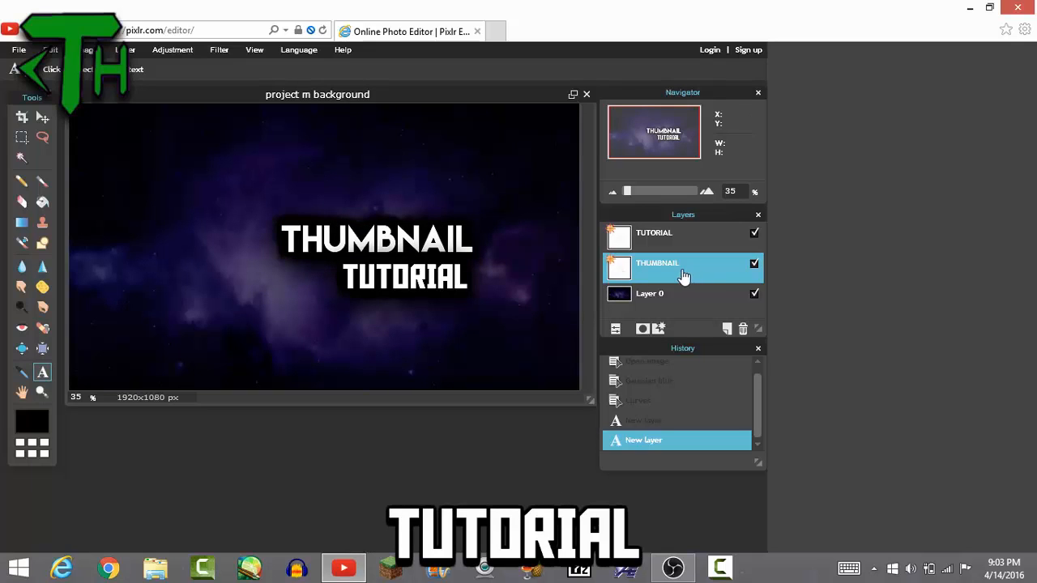
Close THUMBNAIL's text settings and rasterize both the THUMBNAIL and TUTORIAL layers.
right_click(656, 268)
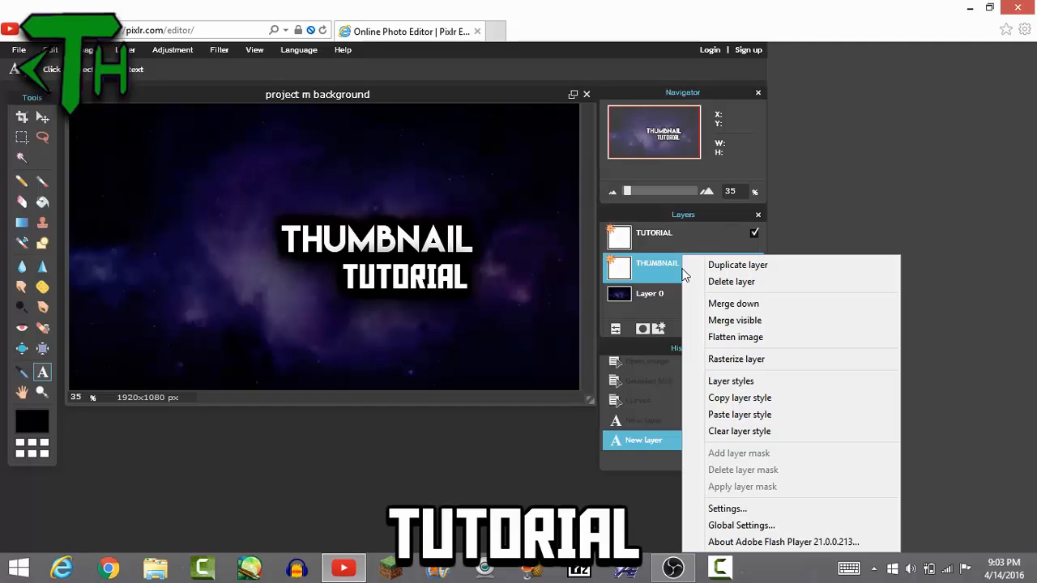
mouse_move(640, 339)
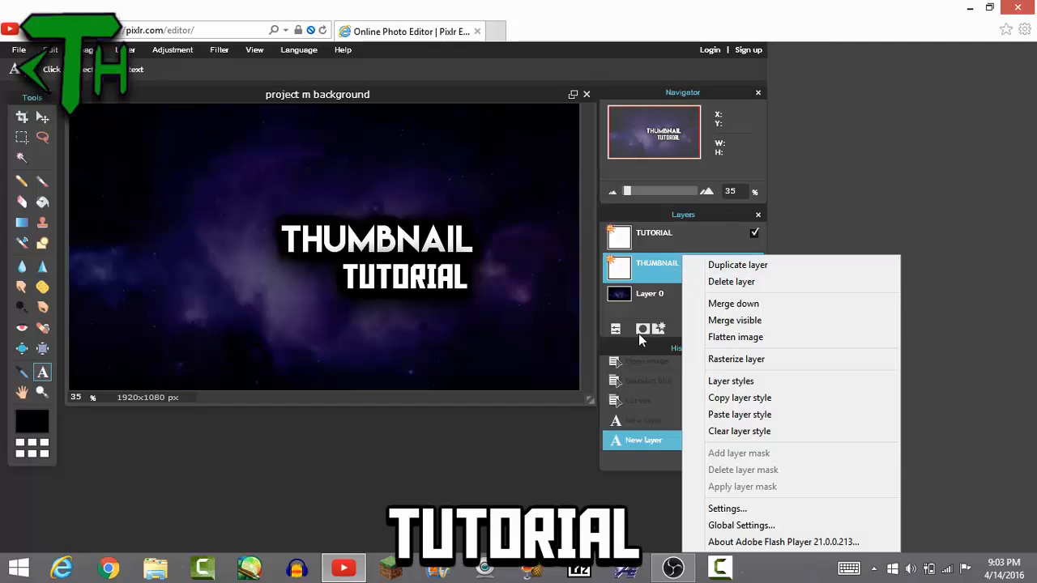
mouse_move(725, 365)
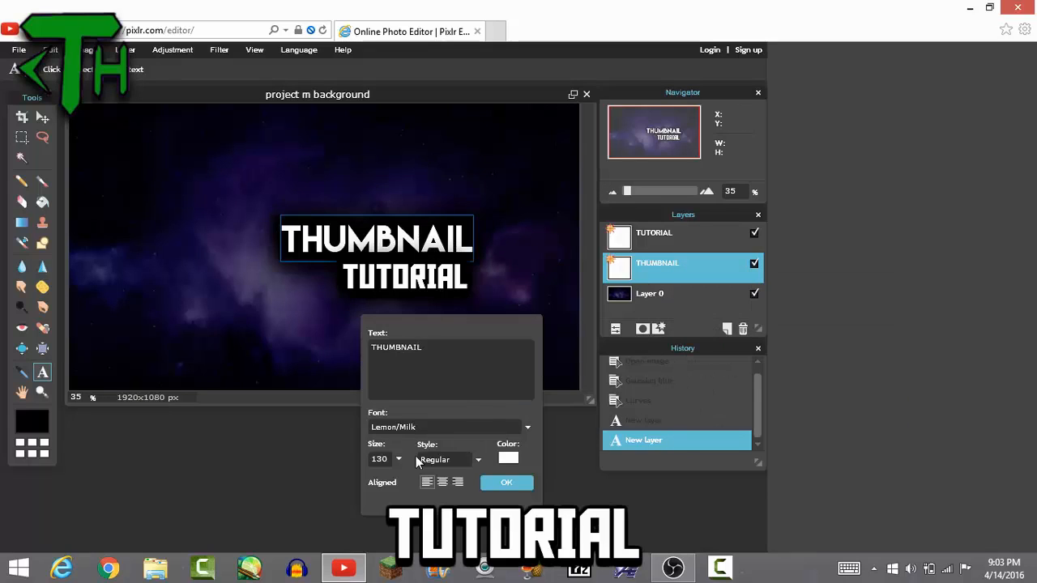
left_click(506, 482)
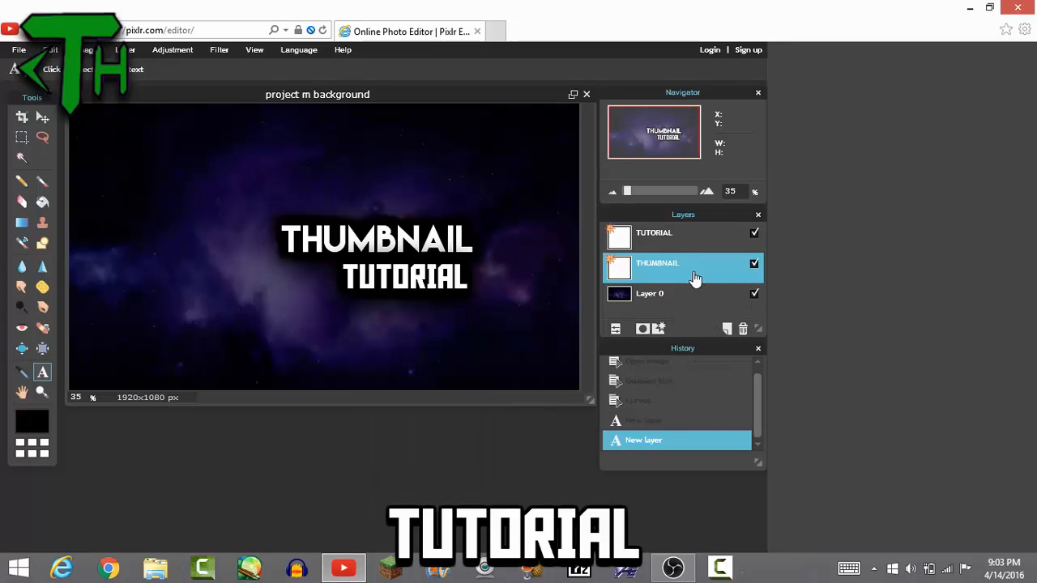
right_click(656, 268)
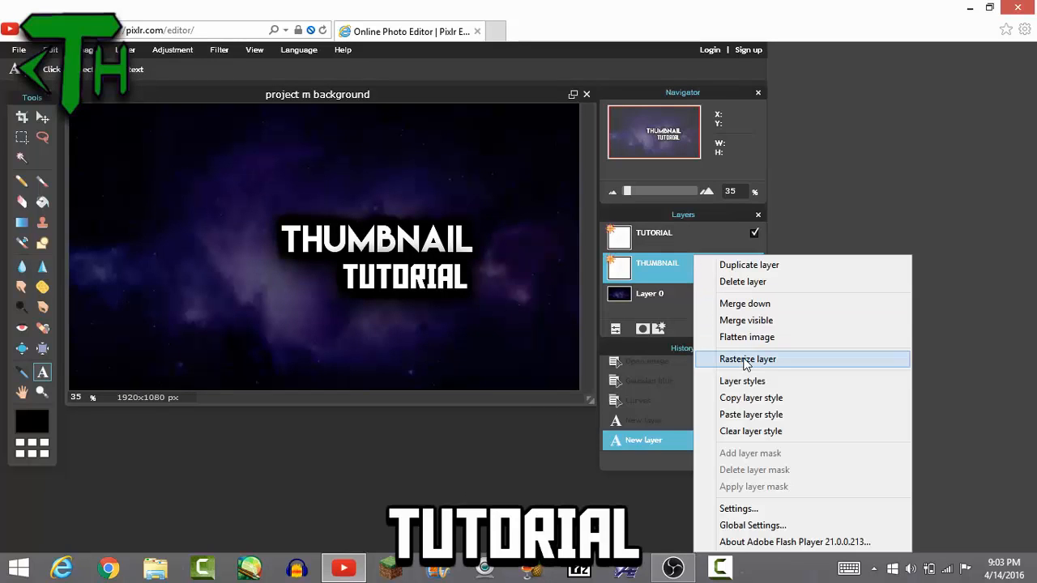
left_click(748, 359)
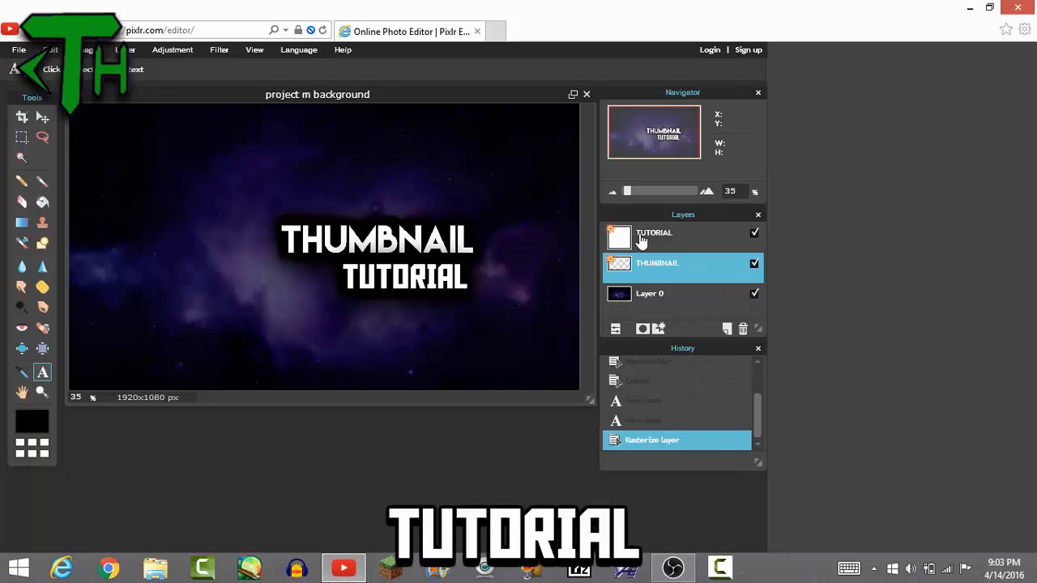
left_click(654, 233)
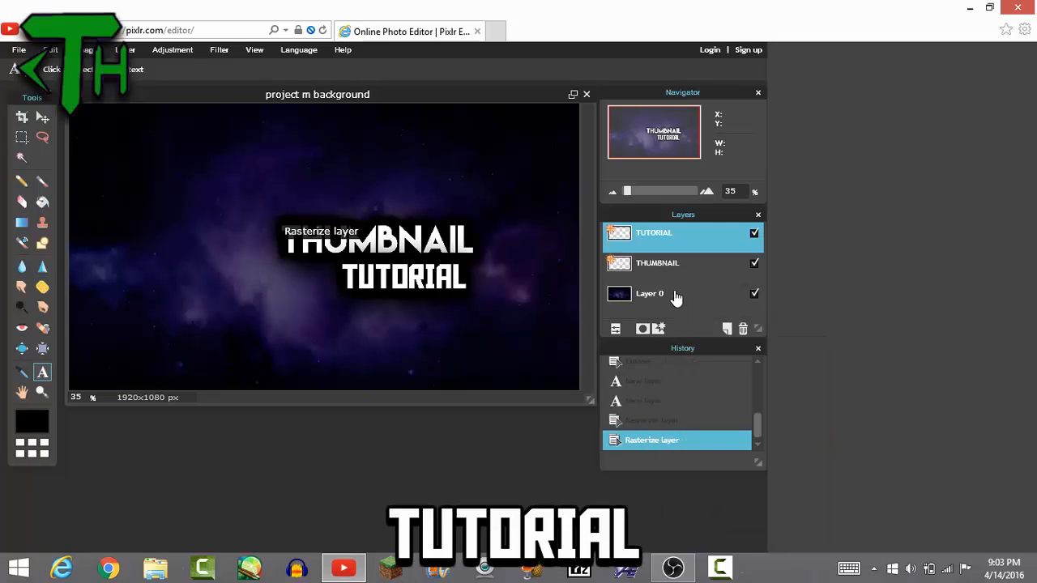
left_click(657, 262)
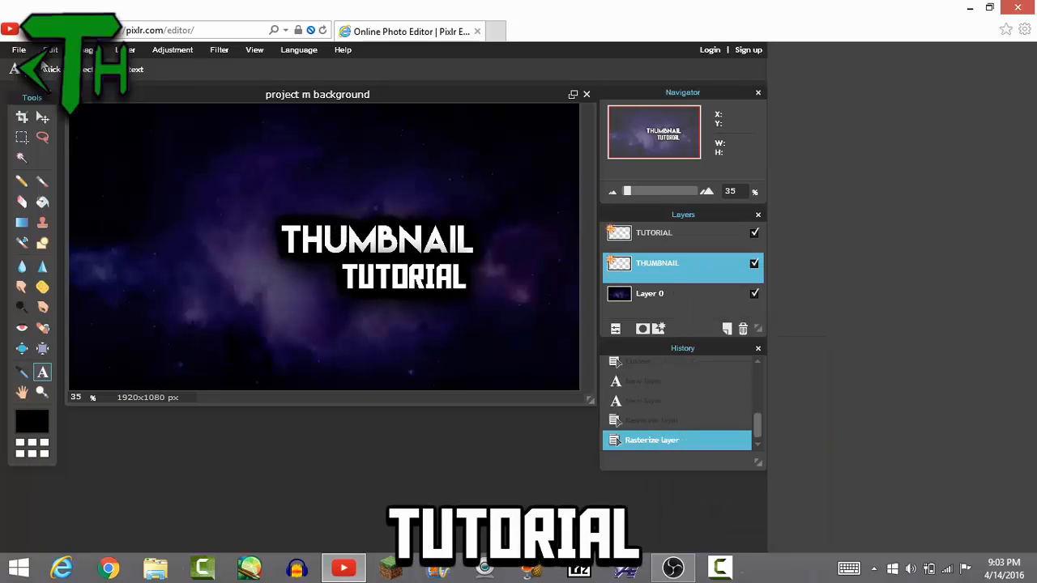
left_click(377, 240)
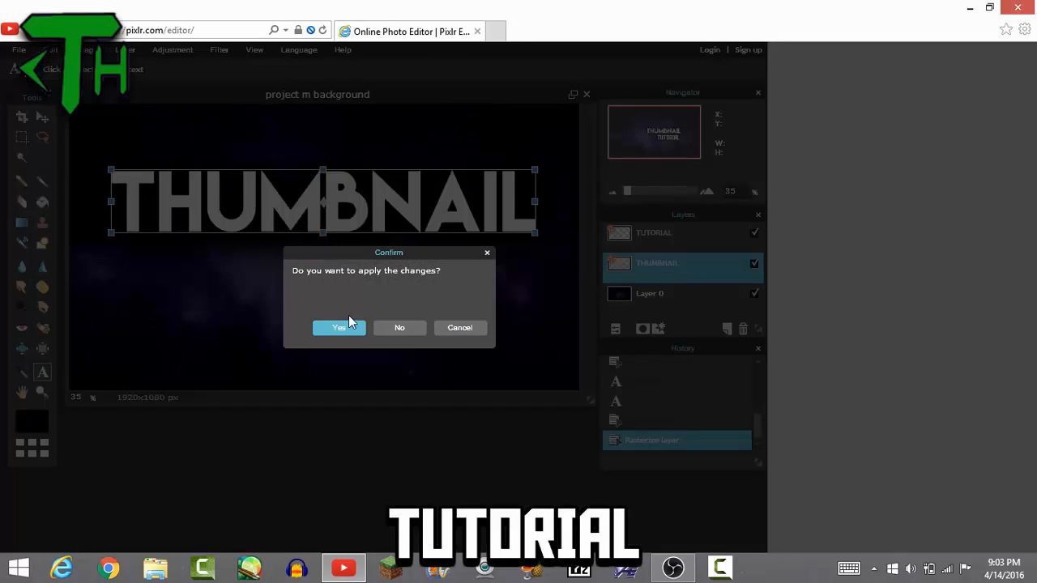
Apply the enlarged THUMBNAIL size, then scale up TUTORIAL and confirm the resize.
left_click(339, 327)
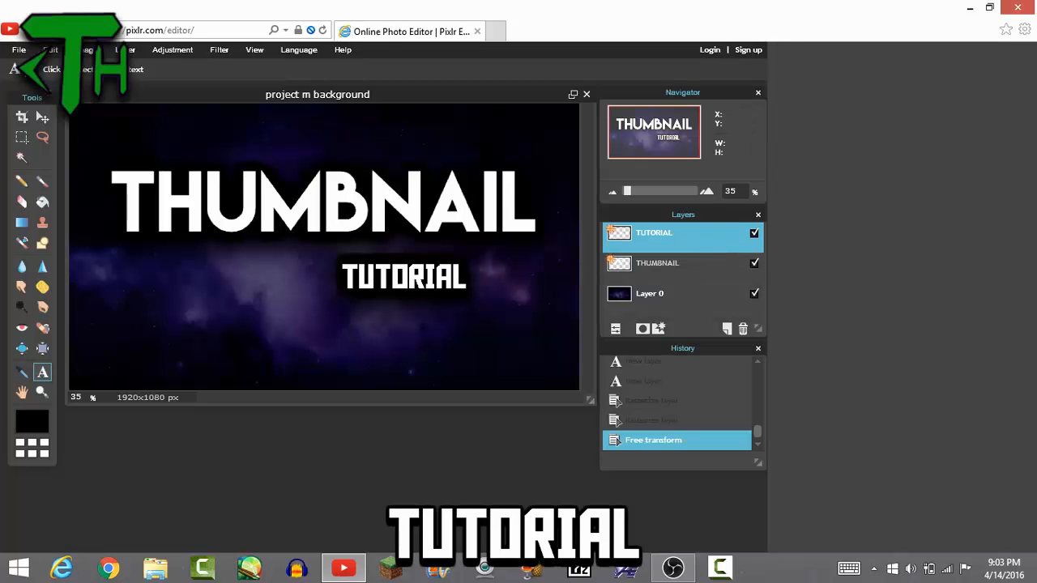
left_click(50, 49)
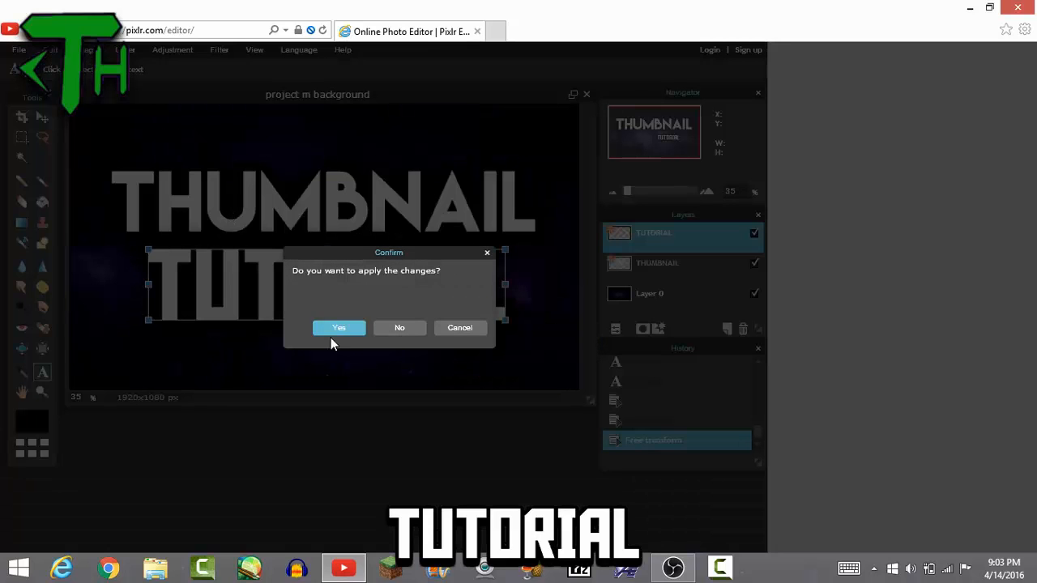
left_click(338, 327)
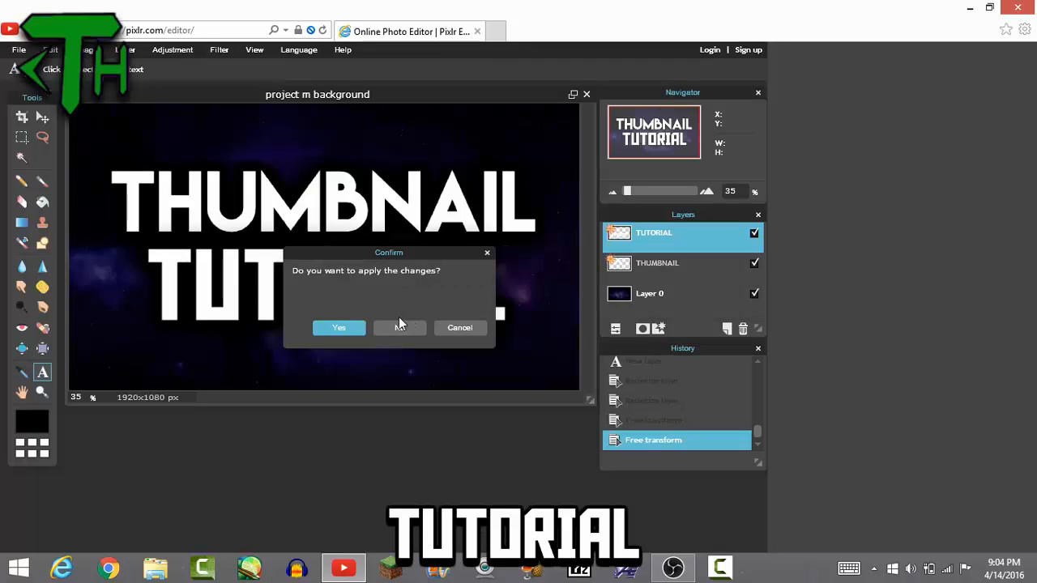
left_click(338, 327)
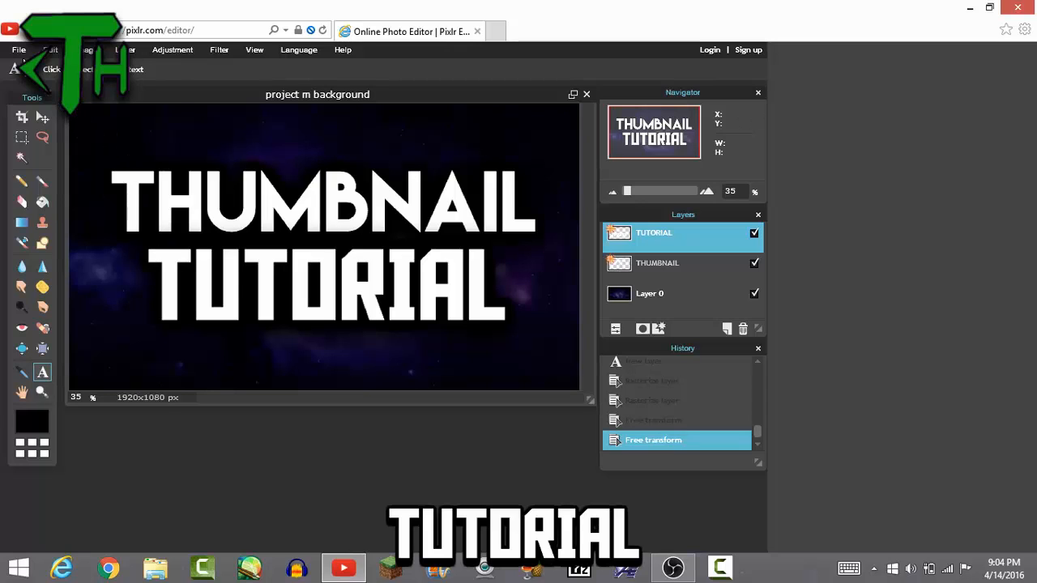
Save the thumbnail as PNG '__thumbnailtut' in the #_thumbnails folder.
left_click(18, 49)
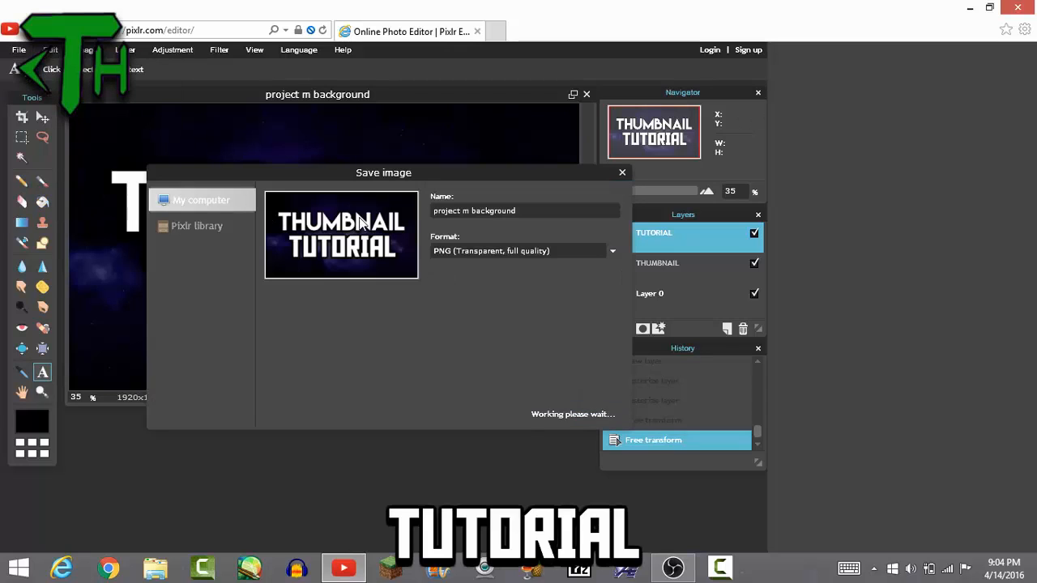
mouse_move(595, 186)
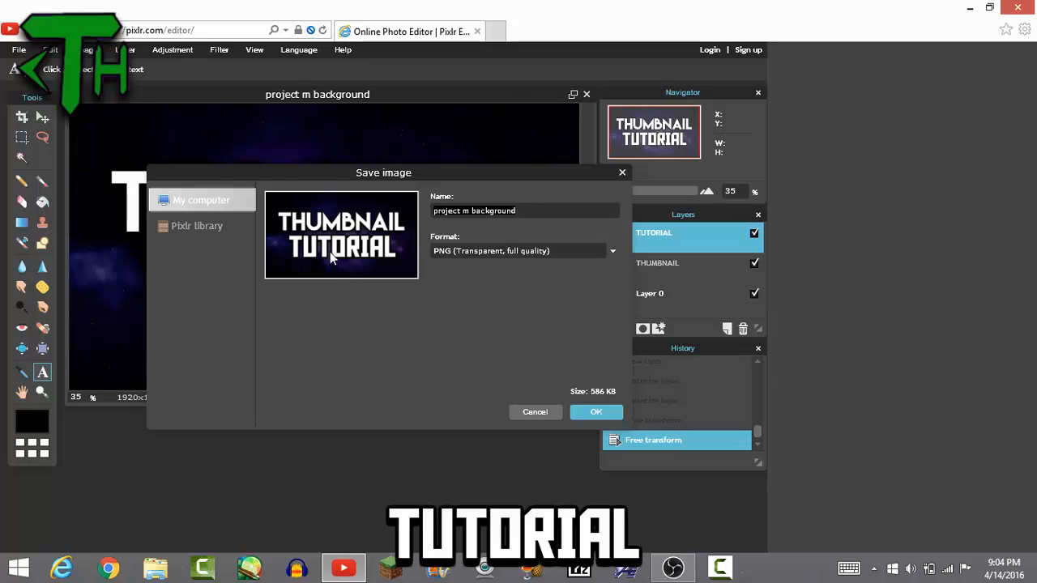
type("__thumbnailtut")
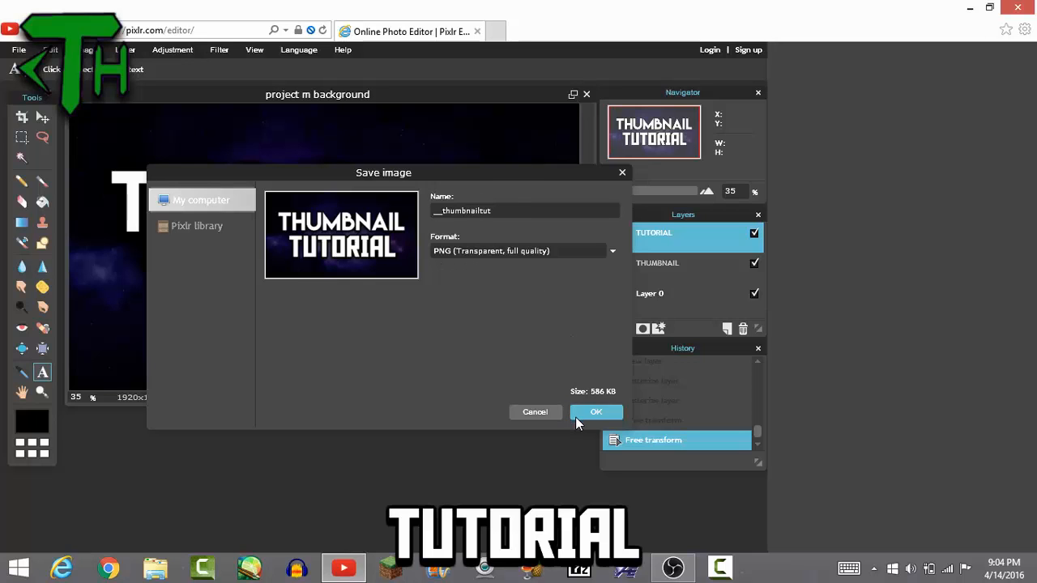
left_click(595, 411)
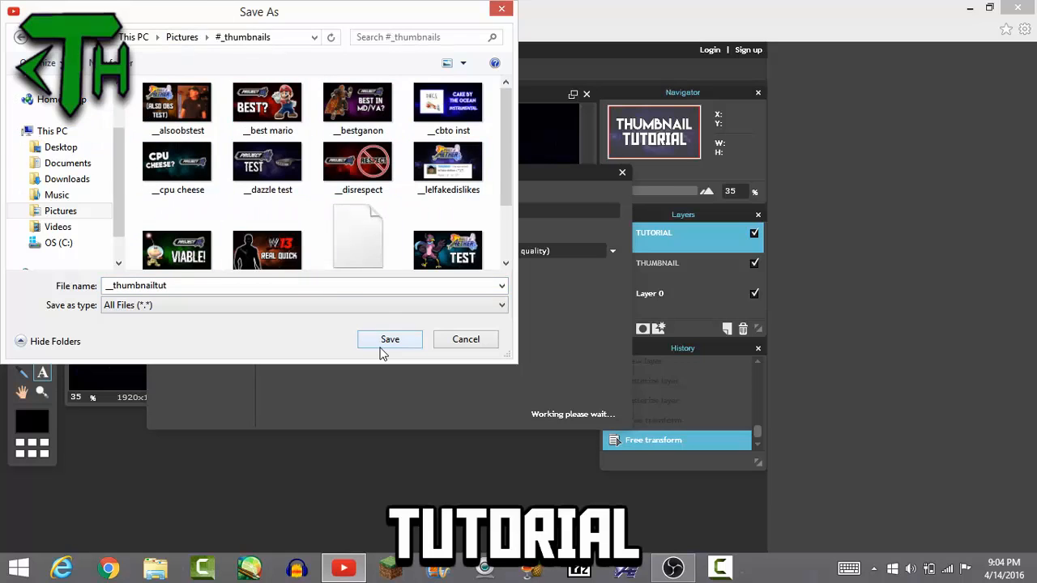
scroll("down", 3)
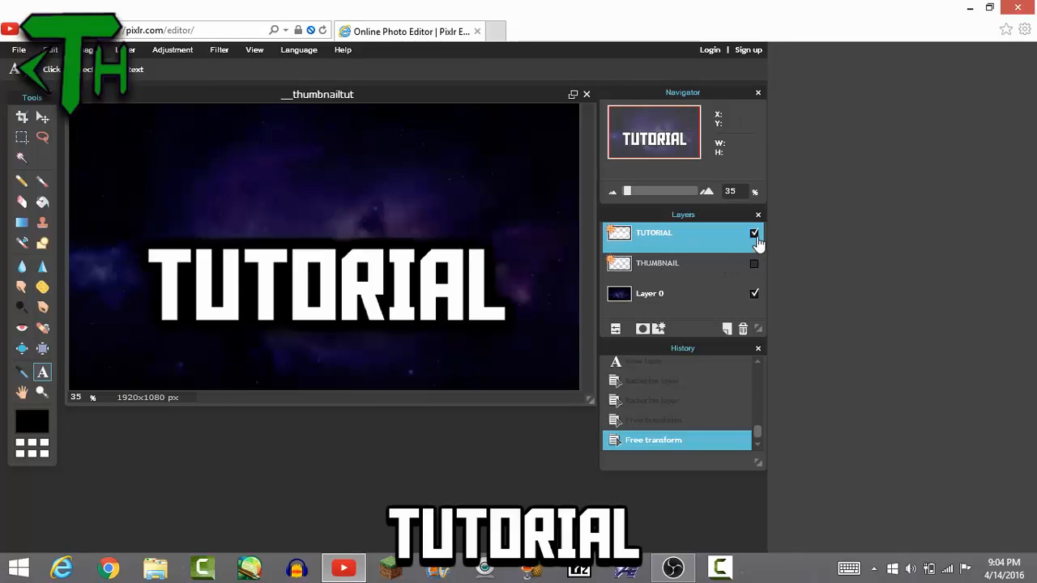
Hide the TUTORIAL layer so only the space background remains visible.
left_click(753, 233)
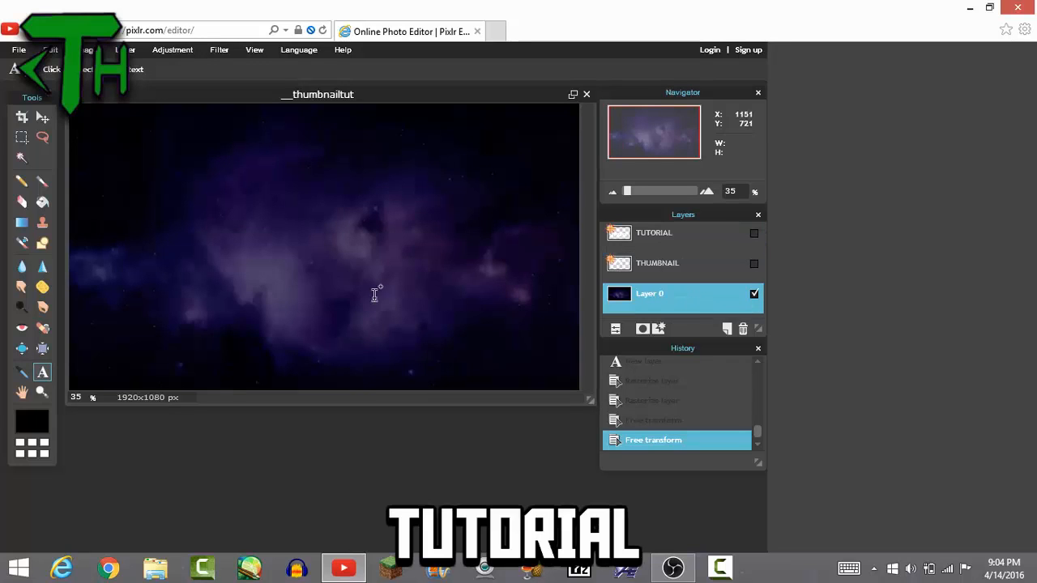
mouse_move(463, 343)
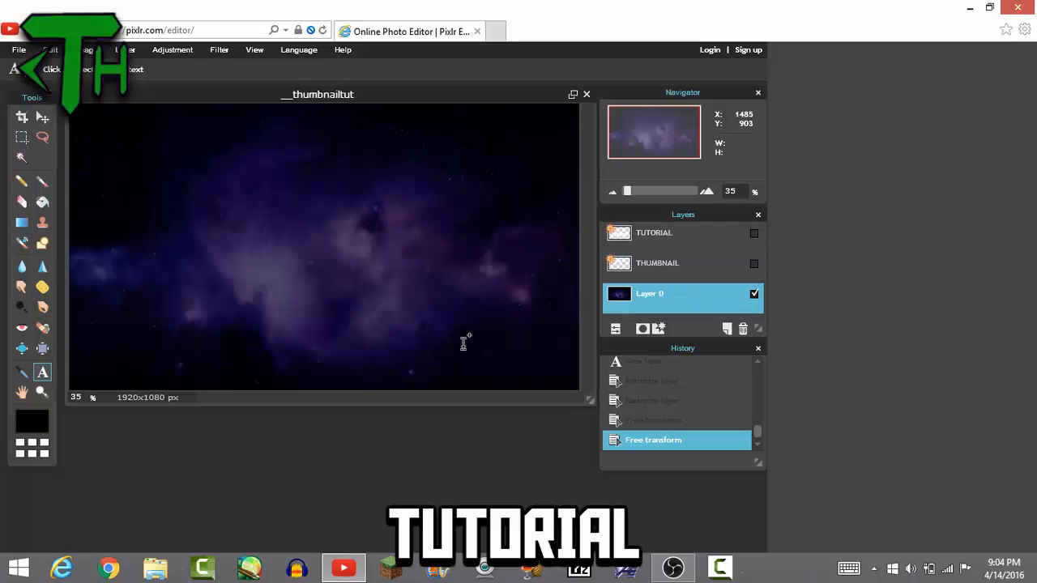